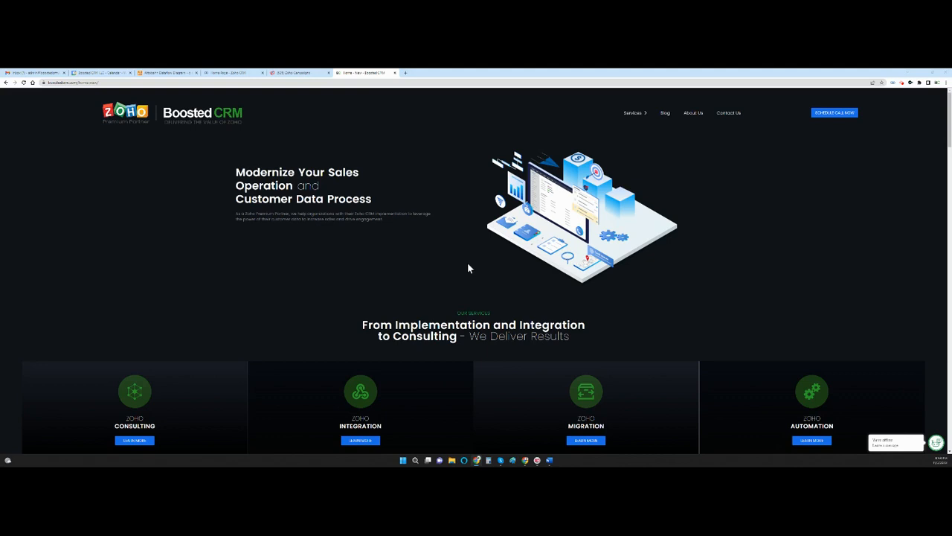
mouse_move(447, 255)
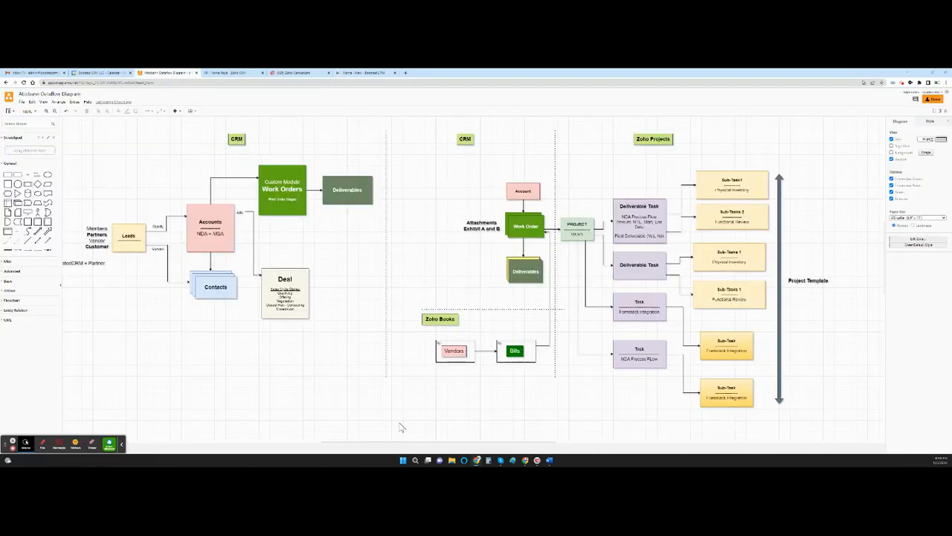
mouse_move(344, 261)
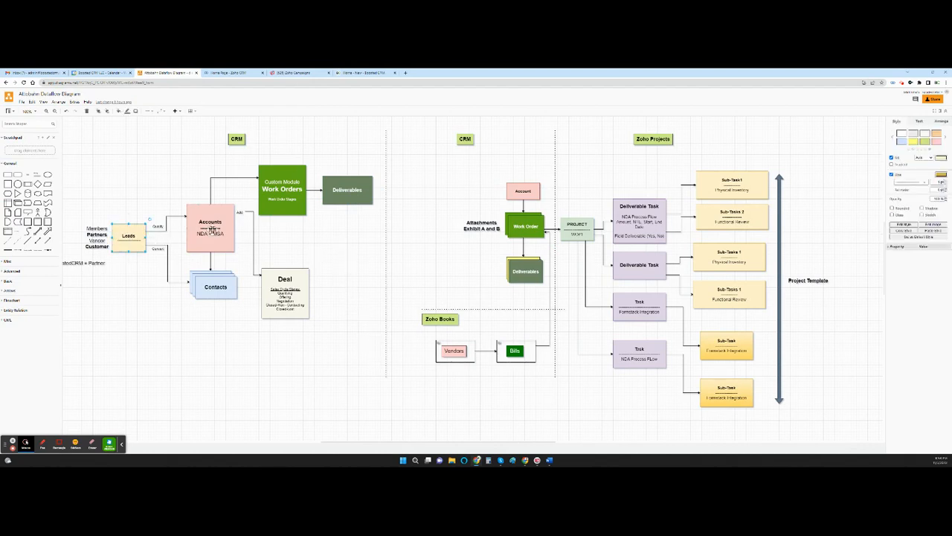
Inspect the Contacts, Deal, Deliverables, Work Orders and Accounts modules in the diagram
left_click(215, 286)
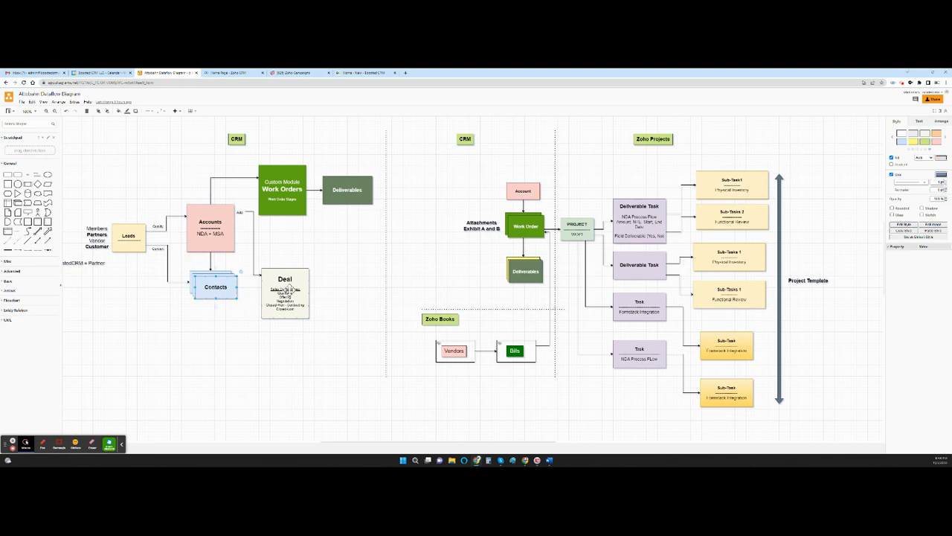
left_click(285, 293)
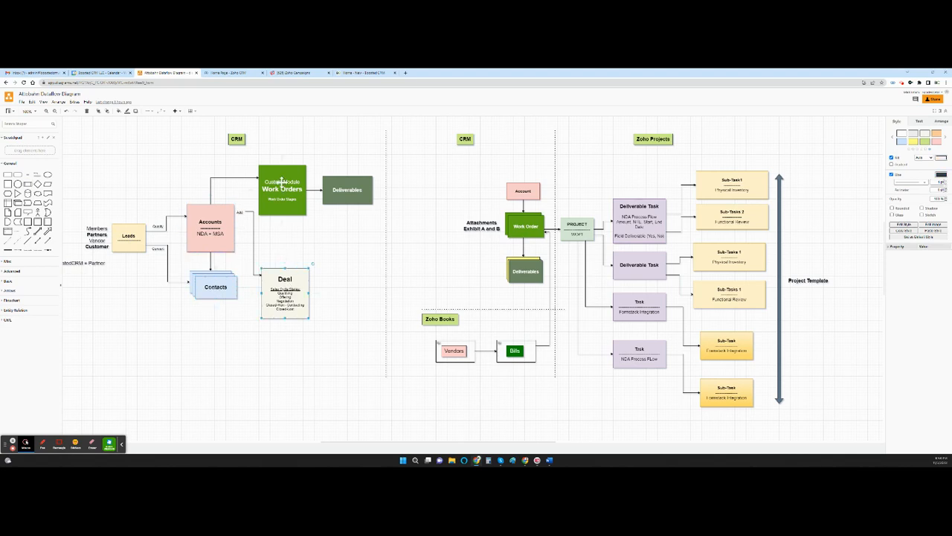
left_click(347, 189)
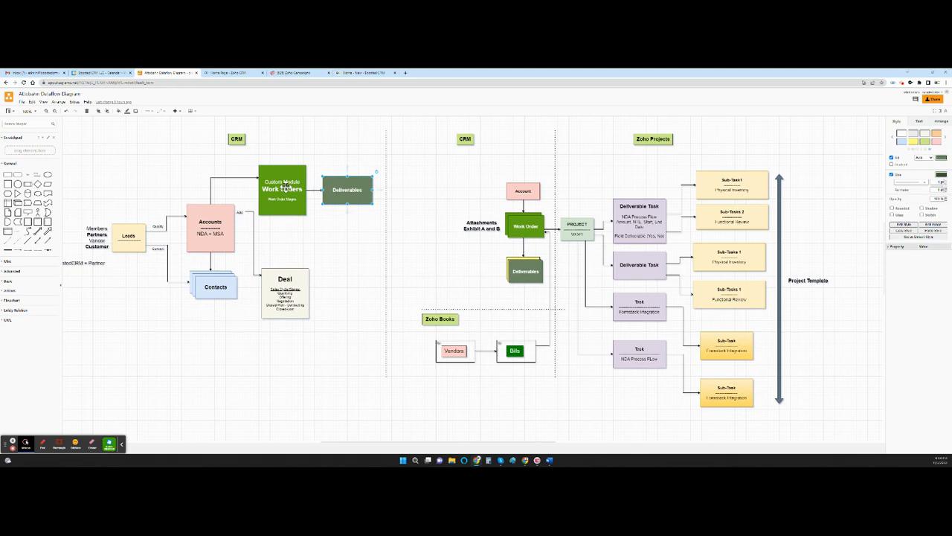
left_click(216, 173)
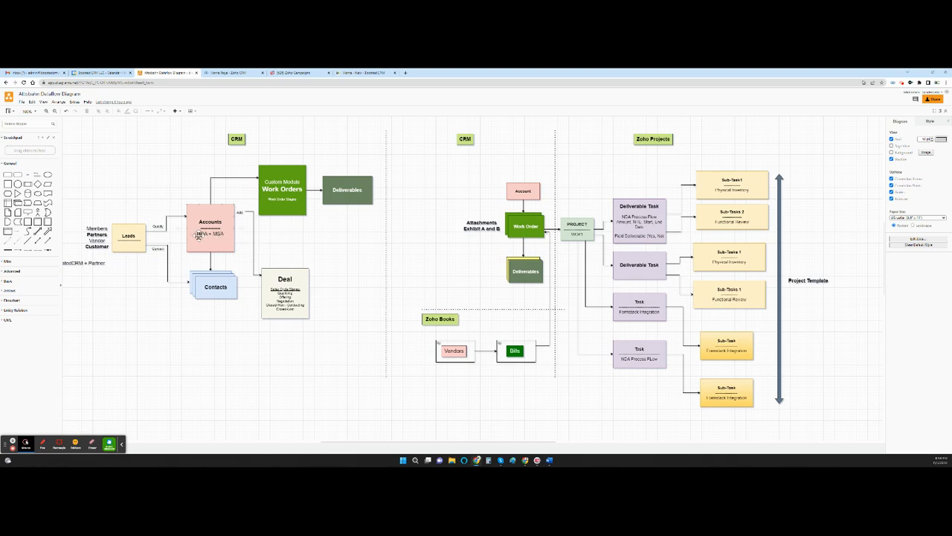
left_click(211, 227)
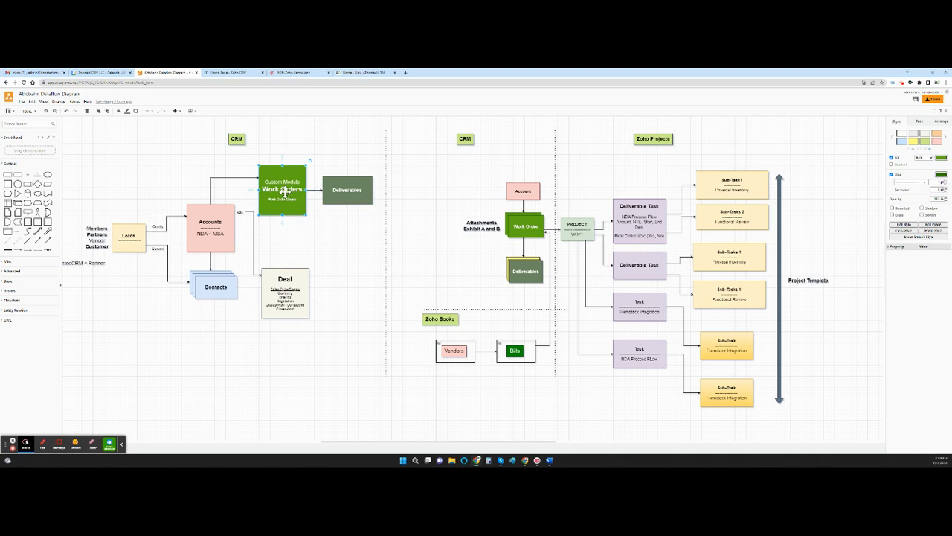
left_click(346, 190)
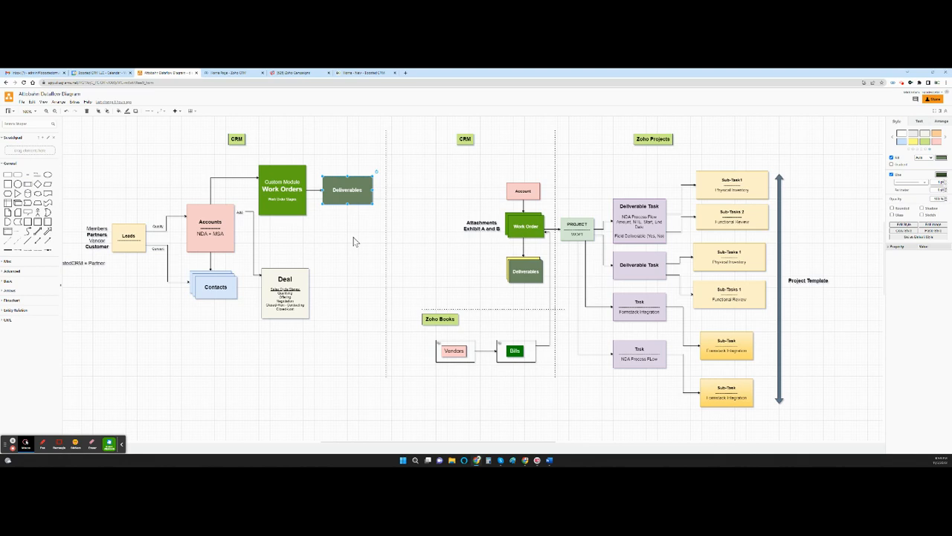
left_click(332, 255)
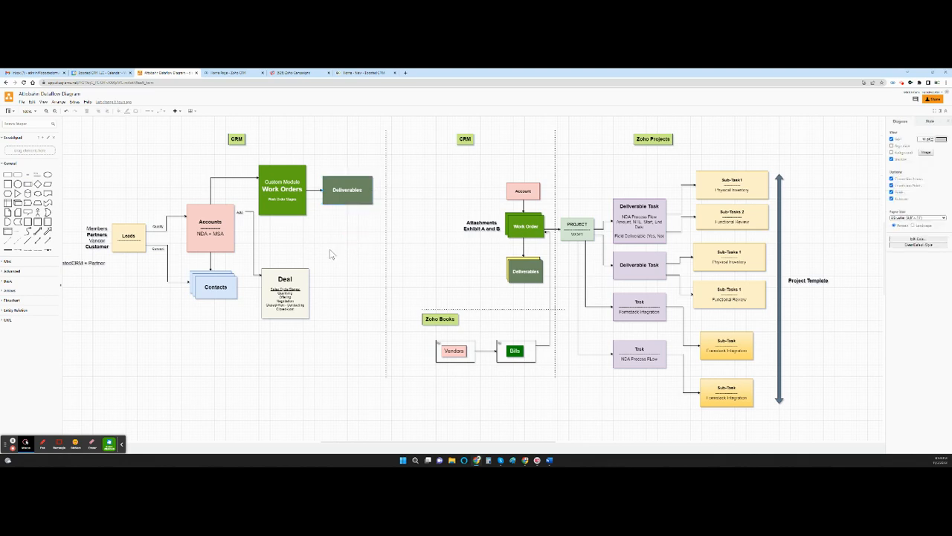
left_click(209, 227)
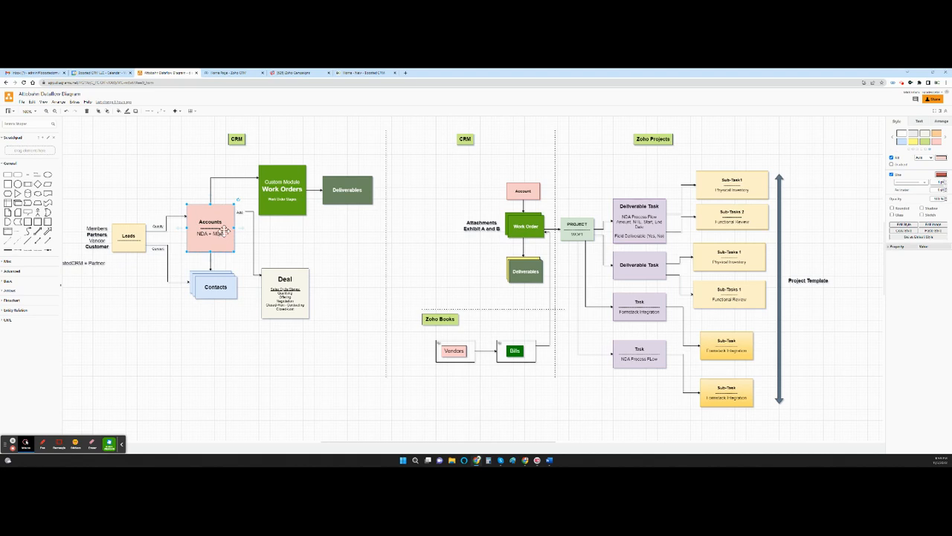
mouse_move(282, 190)
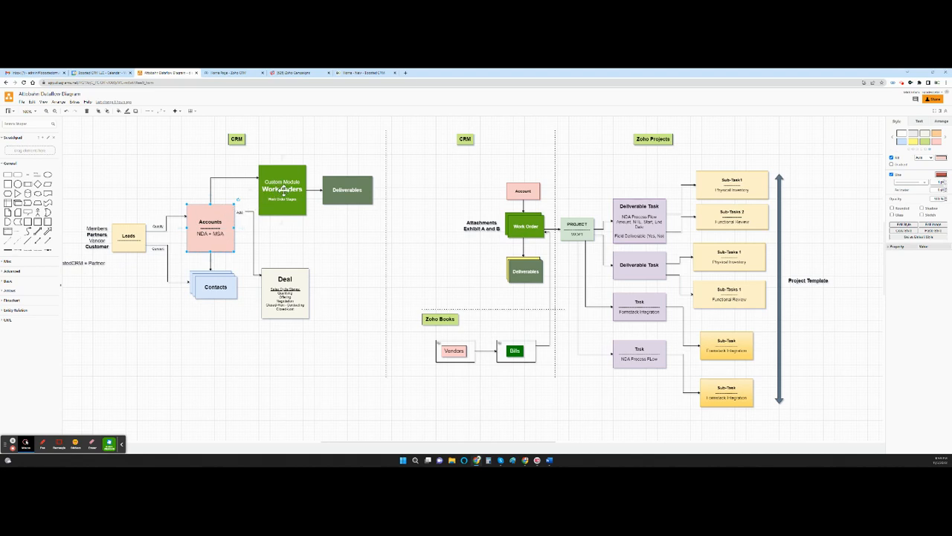
left_click(281, 190)
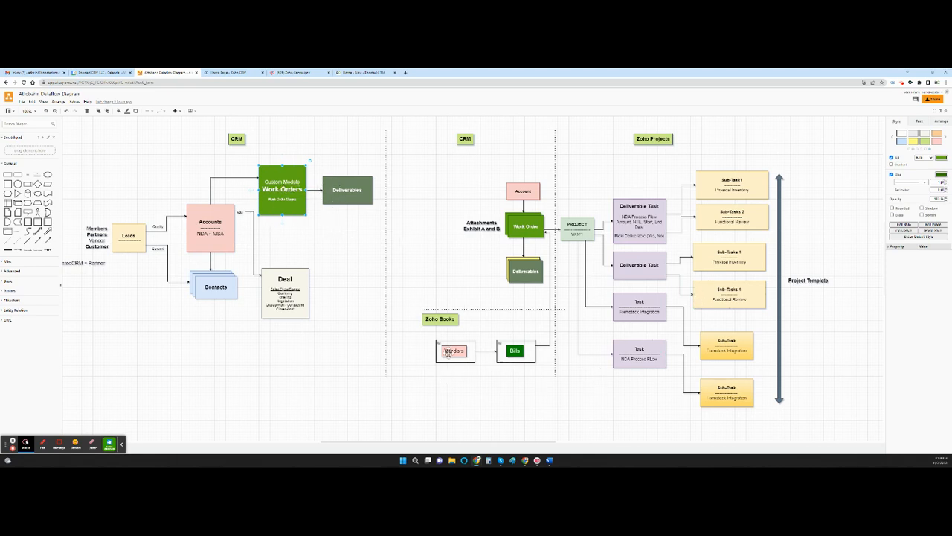
left_click(409, 188)
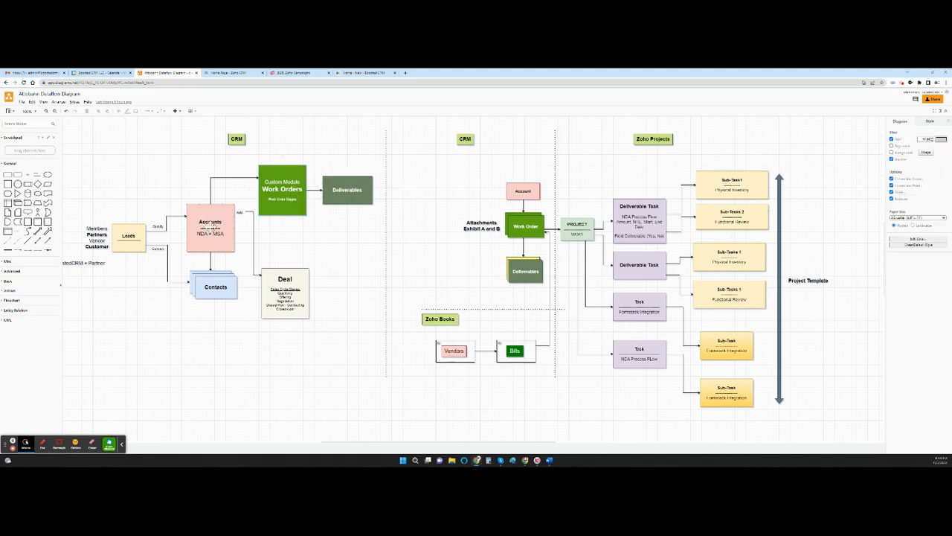
Open the Boosted CRM 600 V2 account from the Accounts list and request an NDA
left_click(210, 231)
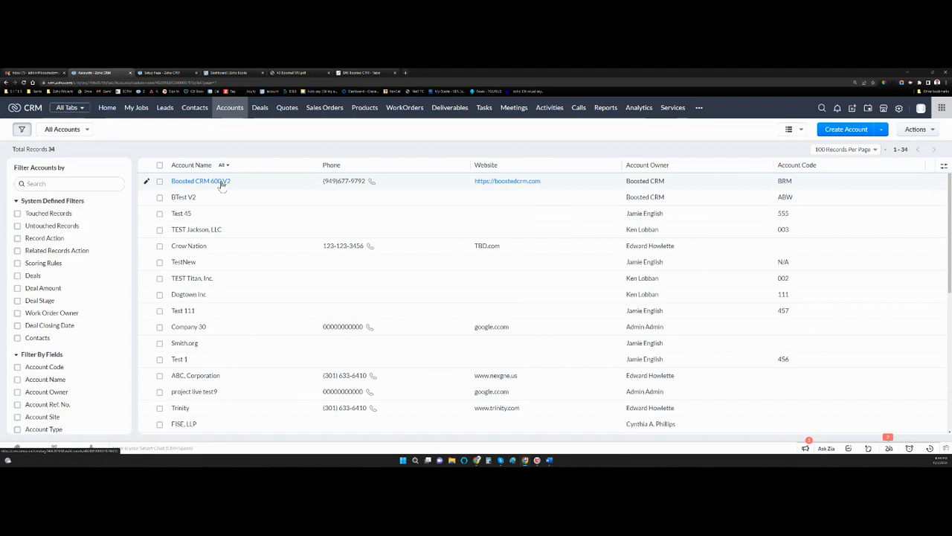
left_click(200, 180)
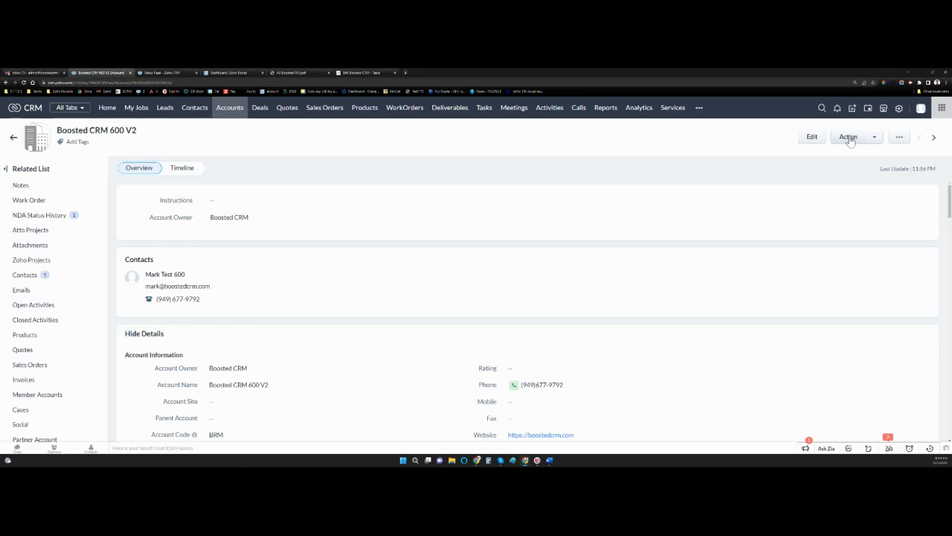
mouse_move(848, 137)
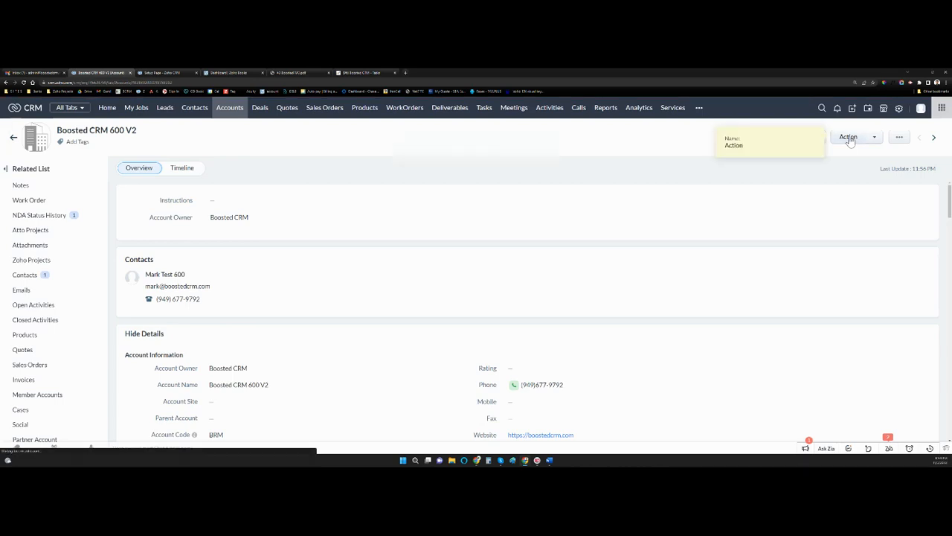
left_click(848, 137)
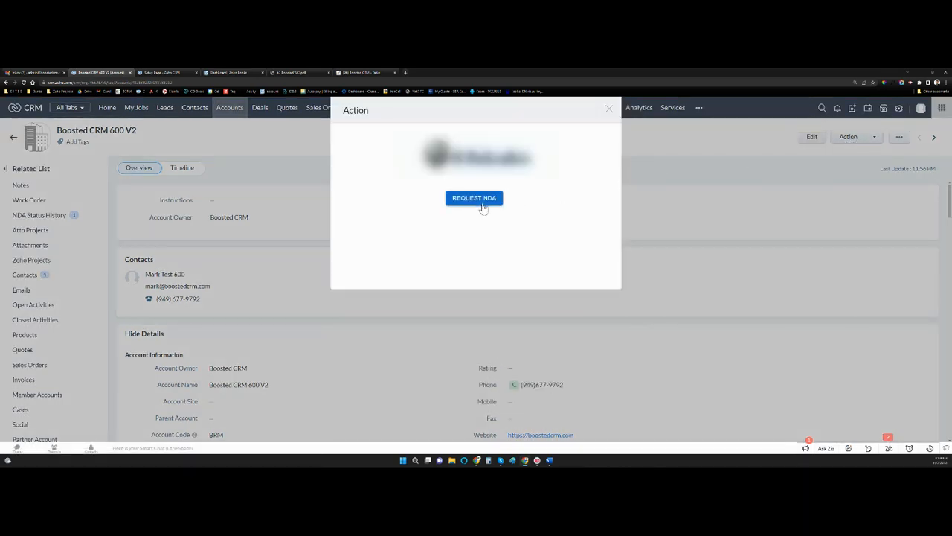
mouse_move(474, 197)
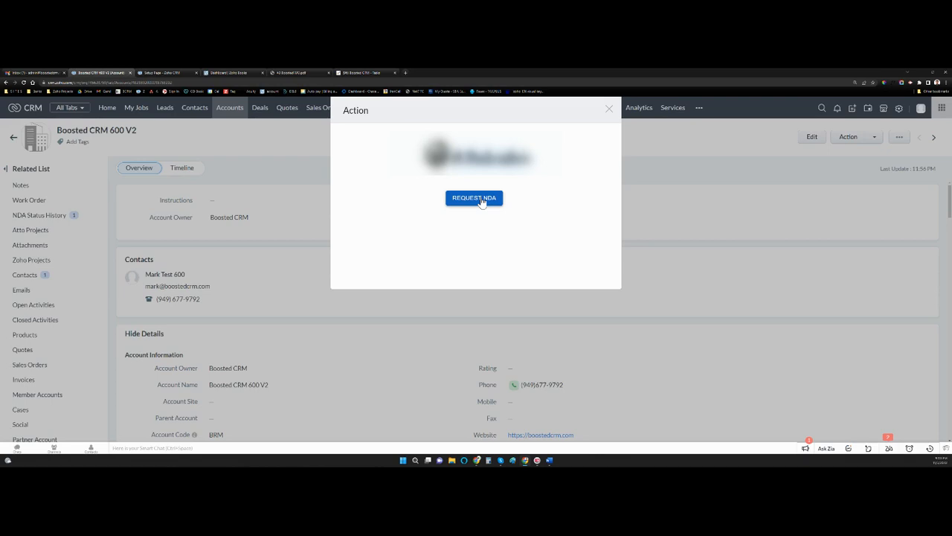
left_click(474, 198)
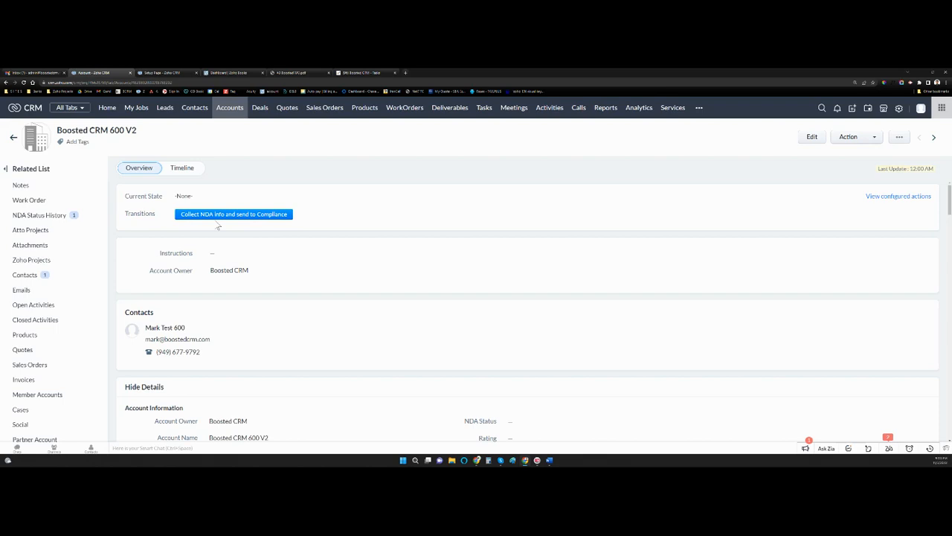
mouse_move(292, 226)
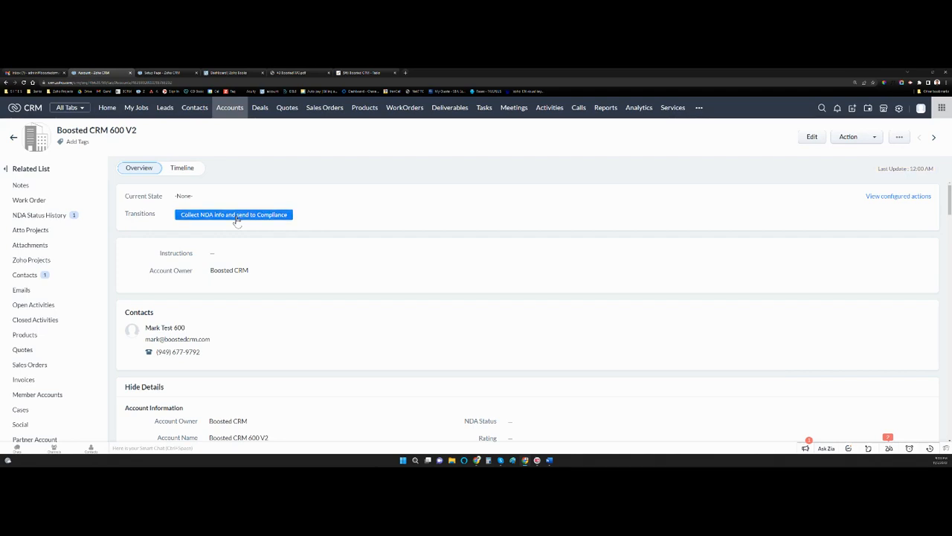
Start the Collect NDA info form and keep Mark Test 600 as the signer
left_click(234, 214)
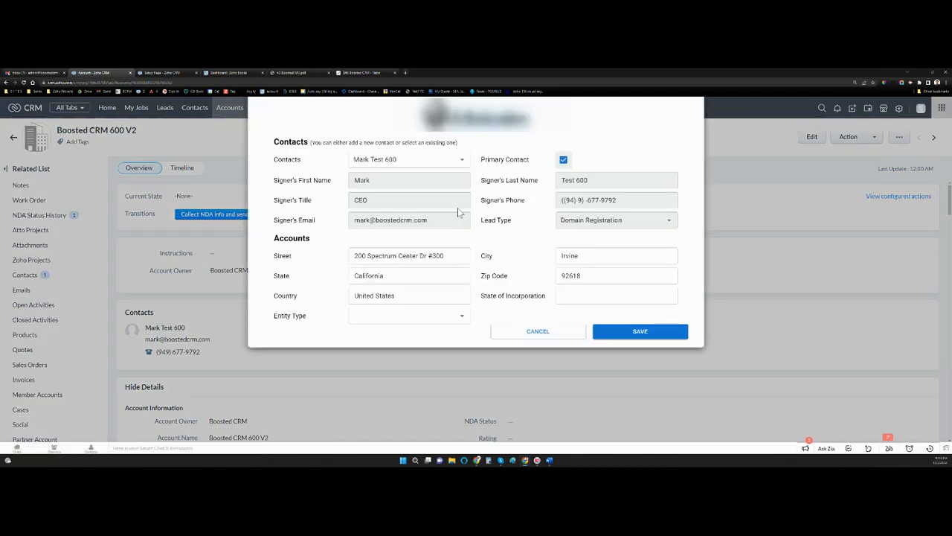
mouse_move(496, 177)
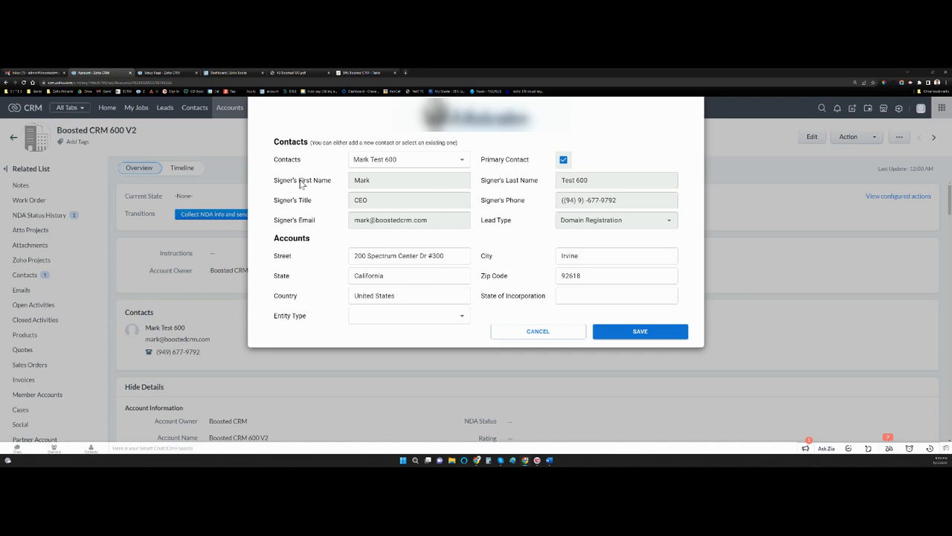
mouse_move(392, 182)
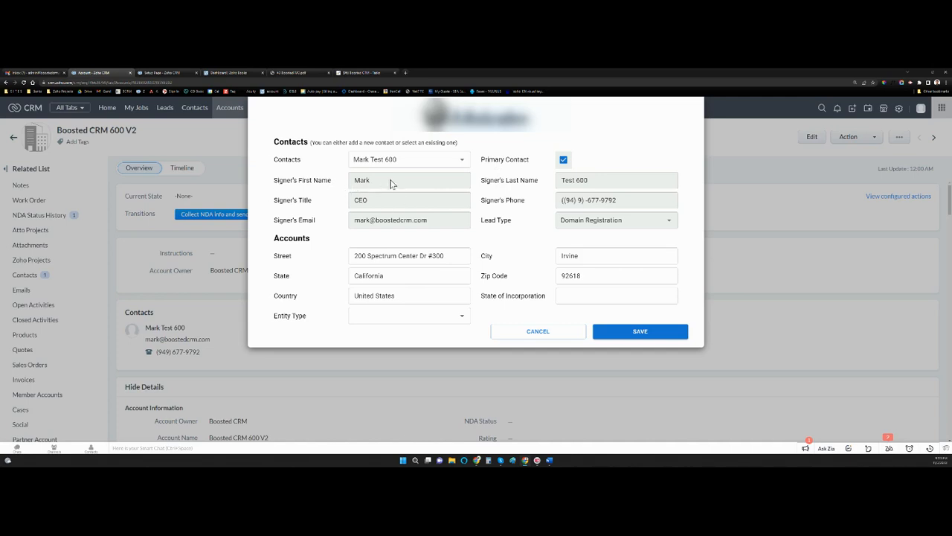
mouse_move(399, 200)
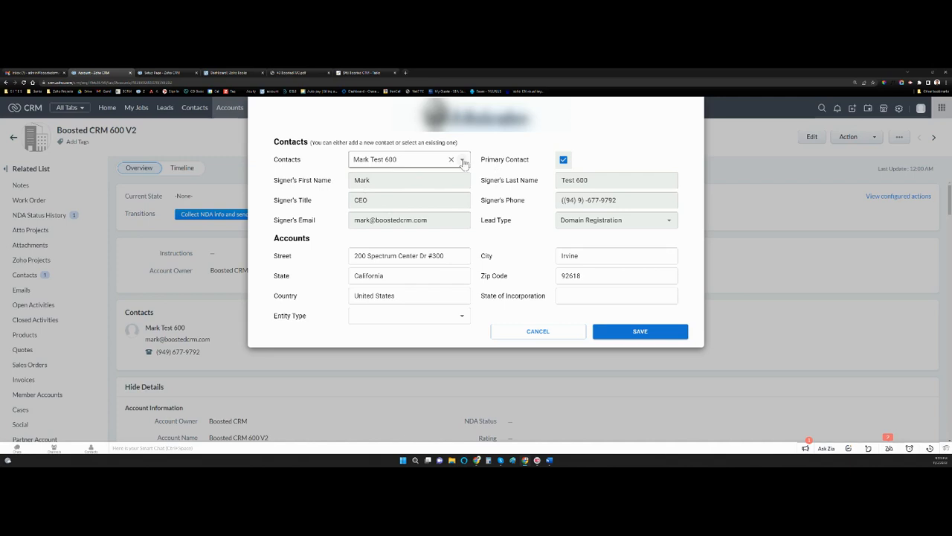
left_click(405, 160)
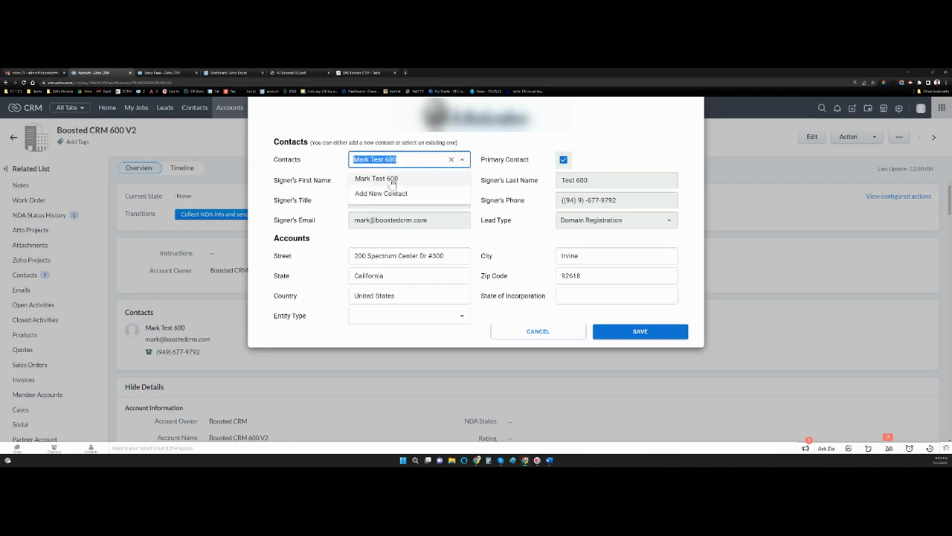
left_click(376, 178)
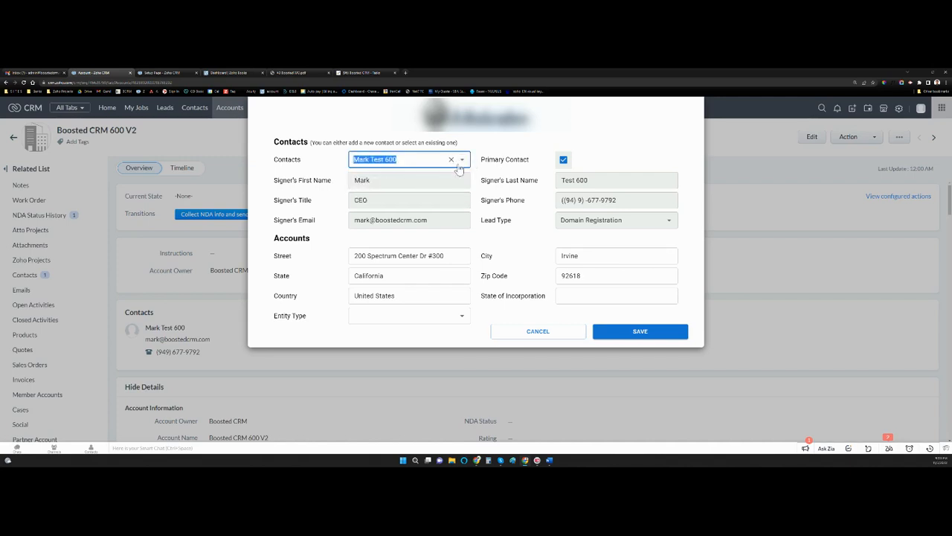
left_click(461, 159)
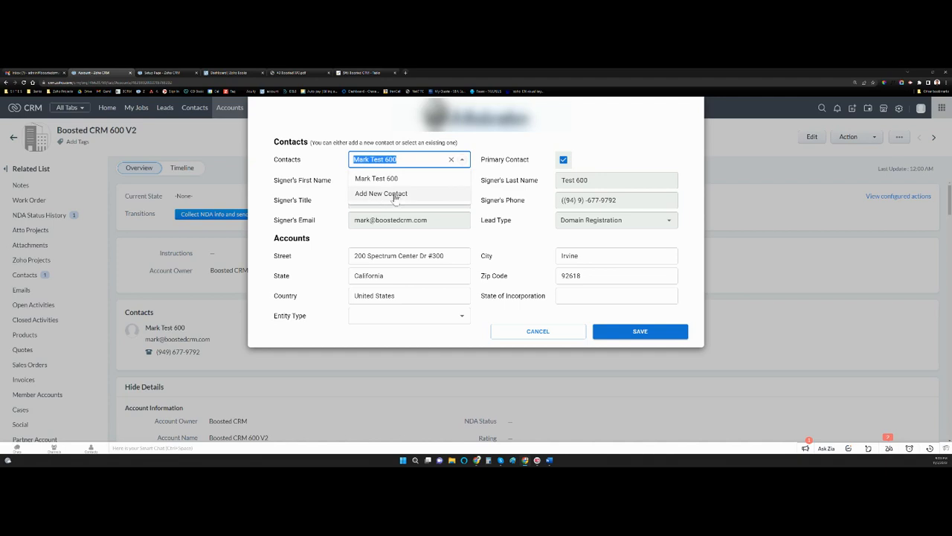
left_click(381, 194)
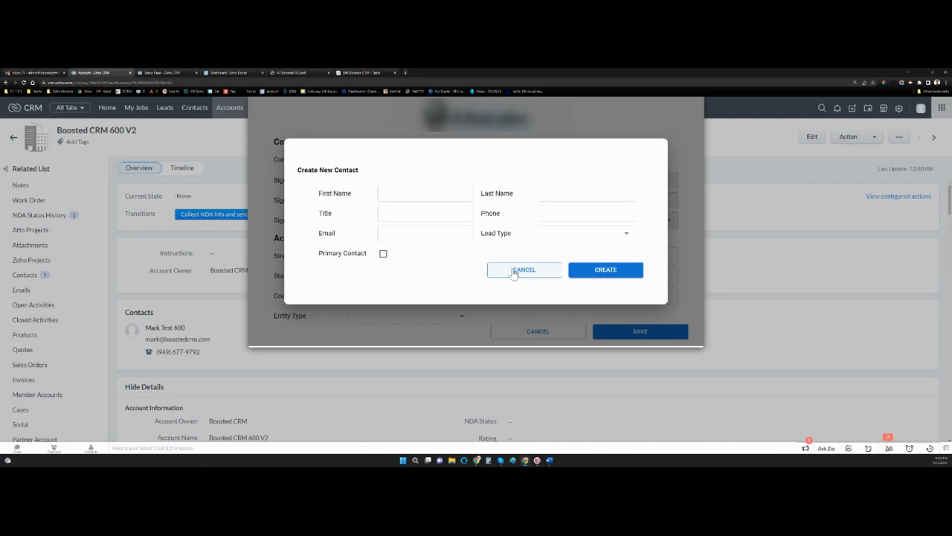
left_click(524, 269)
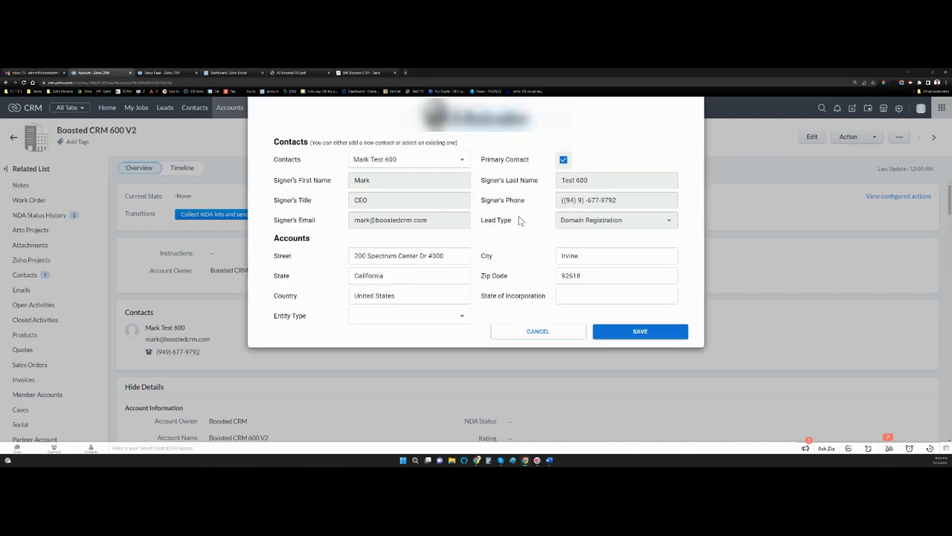
Set the state of incorporation to California and save the NDA details
left_click(409, 316)
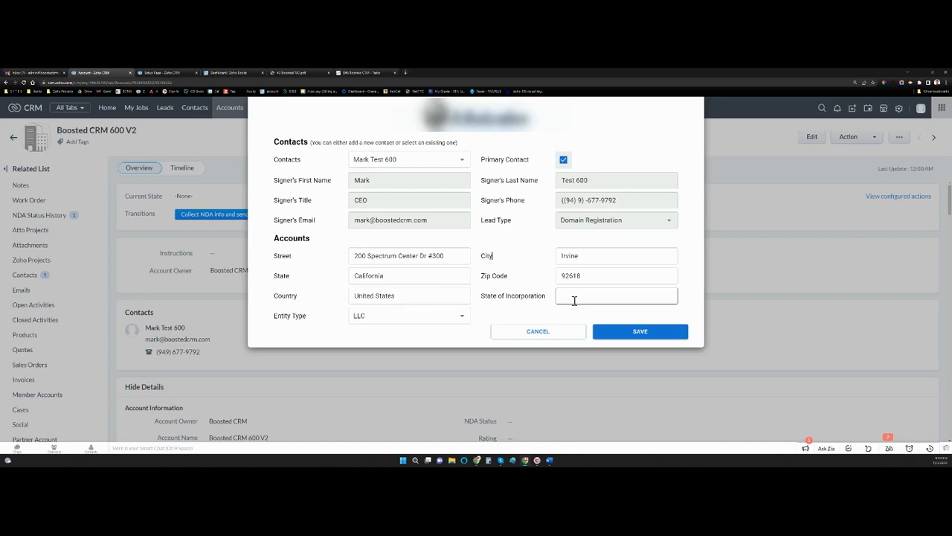
type("California")
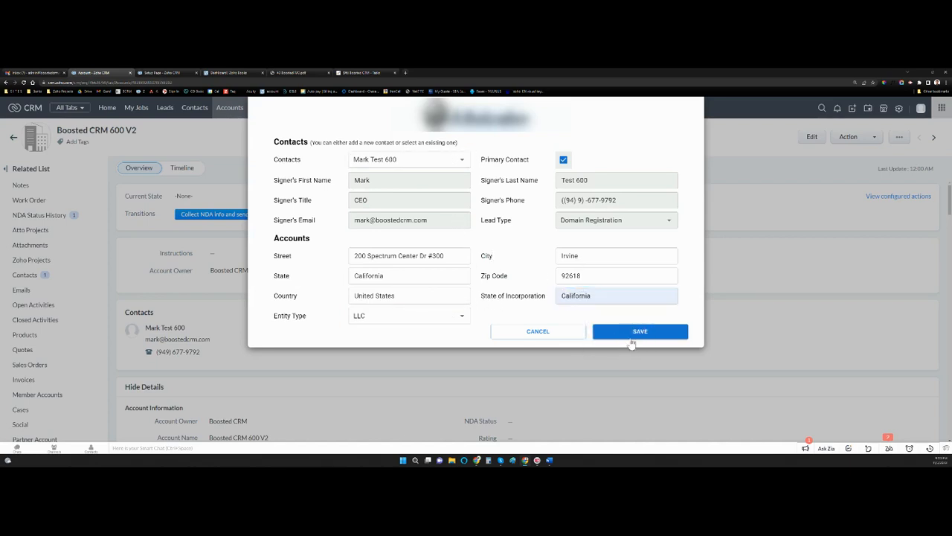
mouse_move(640, 331)
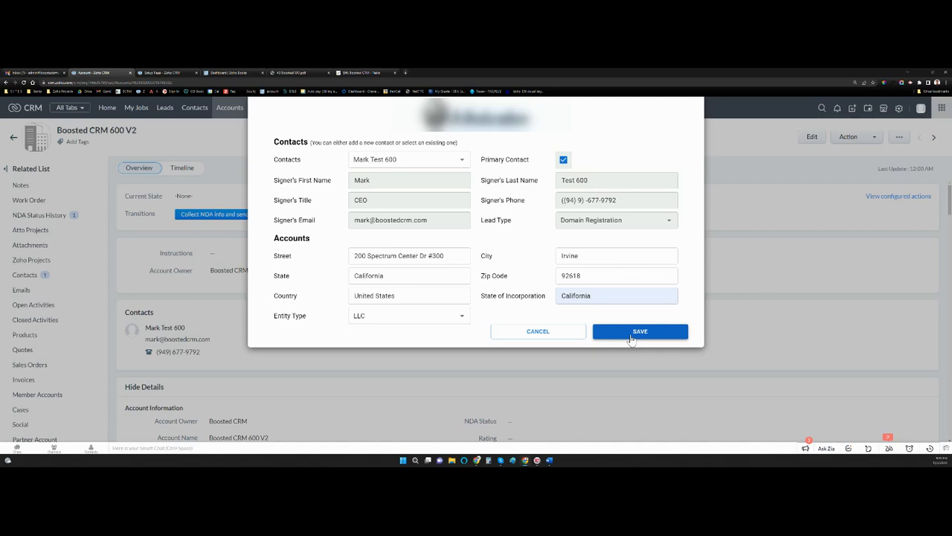
mouse_move(629, 229)
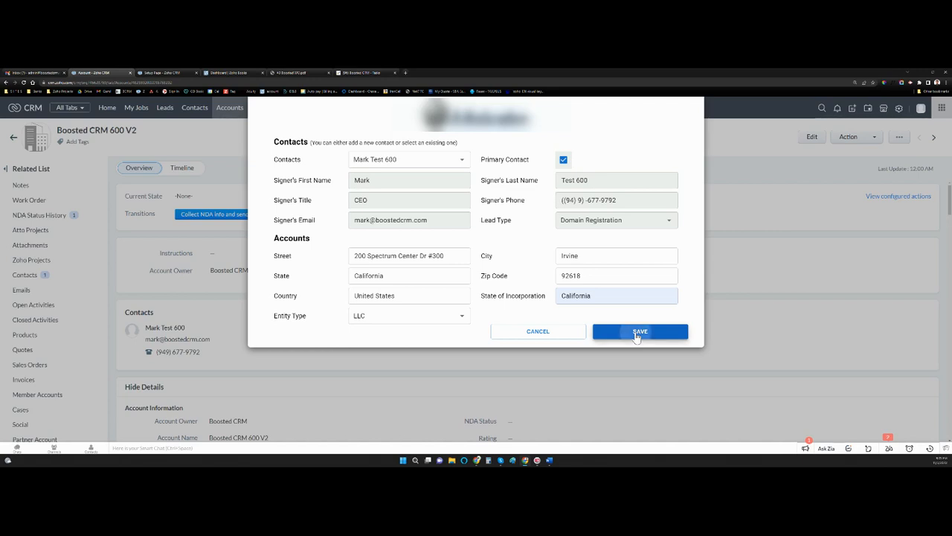
left_click(640, 331)
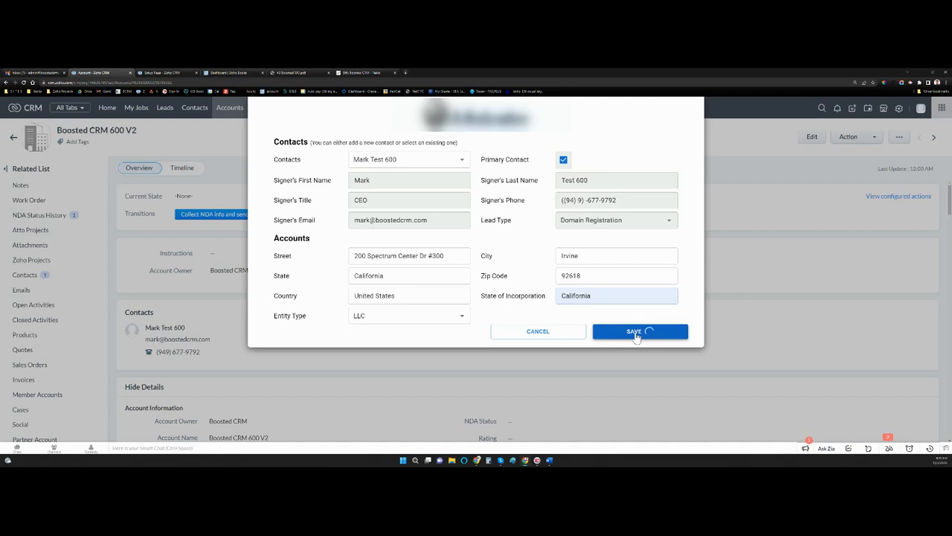
left_click(638, 331)
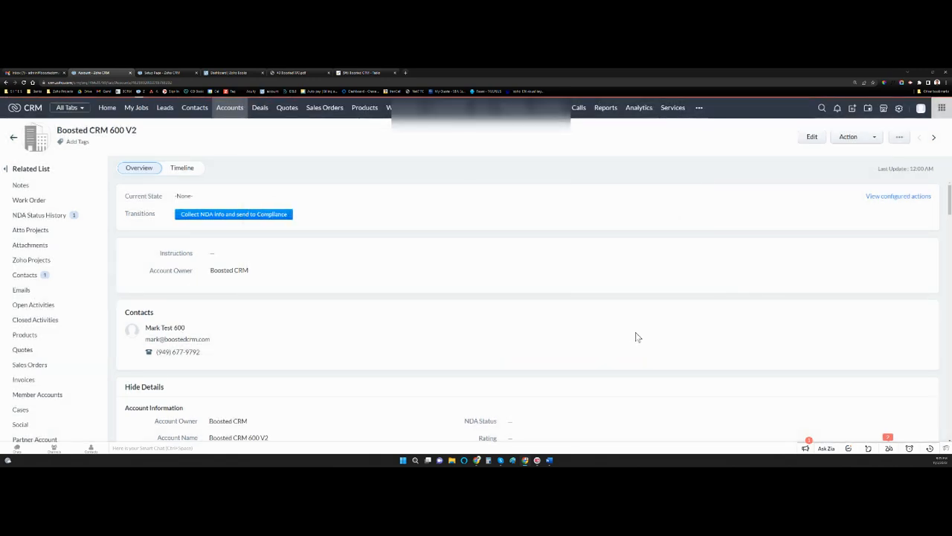
Refresh the account record, highlight 'Compliance' in the instructions, and scroll down
left_click(233, 215)
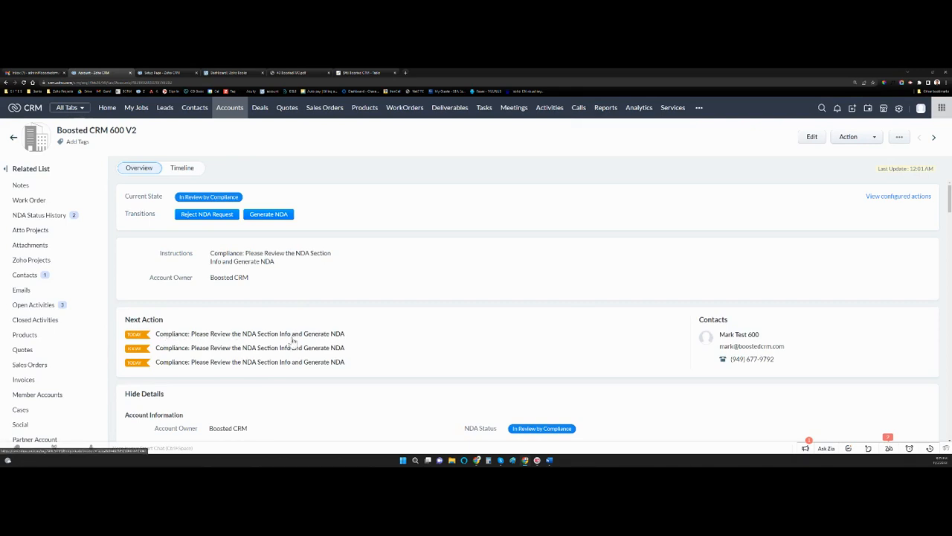
mouse_move(343, 367)
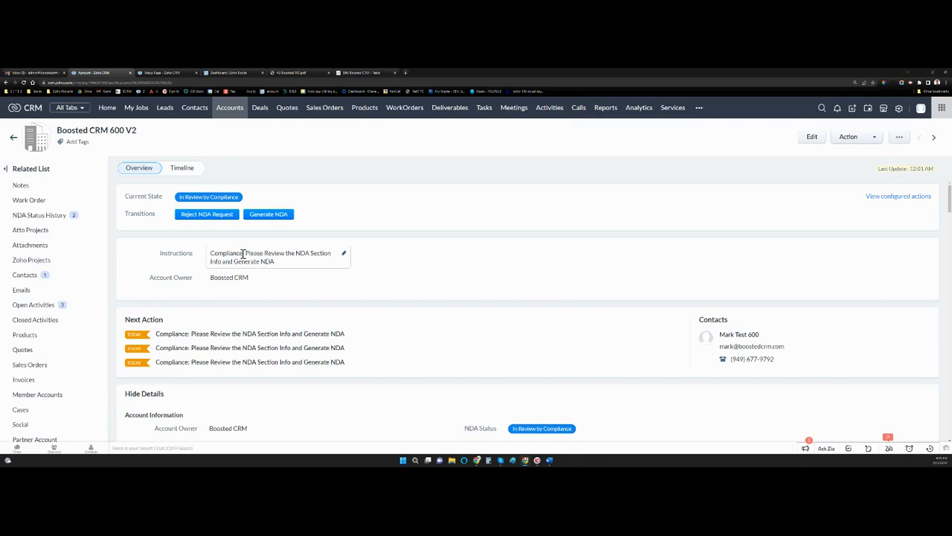
double_click(226, 253)
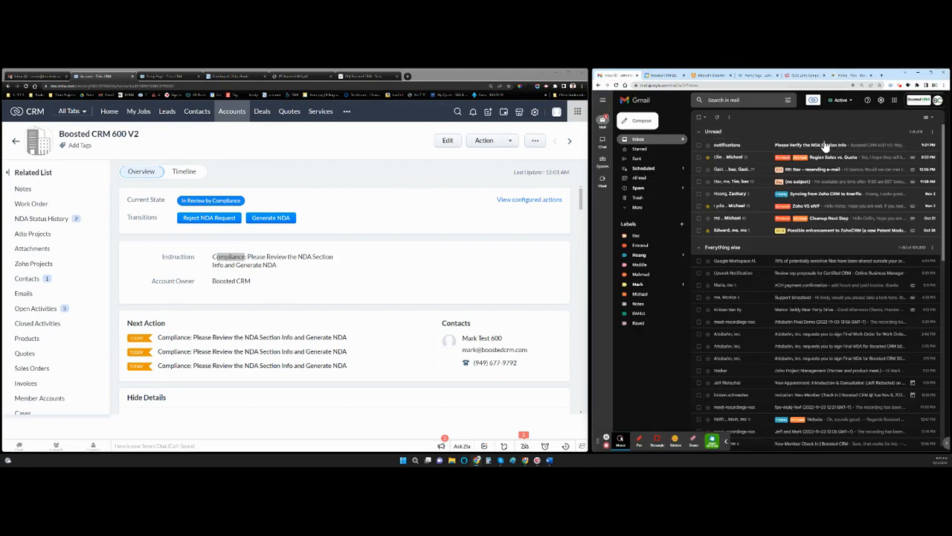
scroll("down", 3)
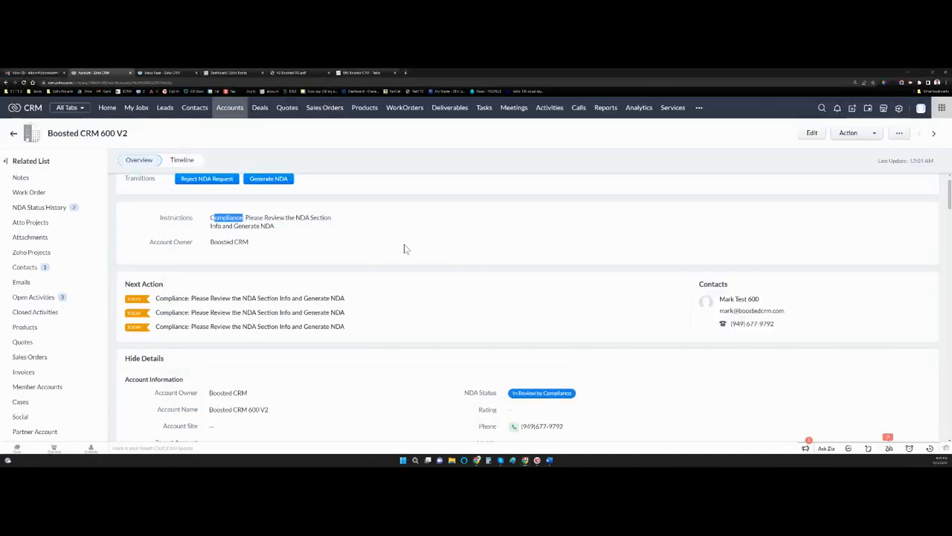
scroll("down", 3)
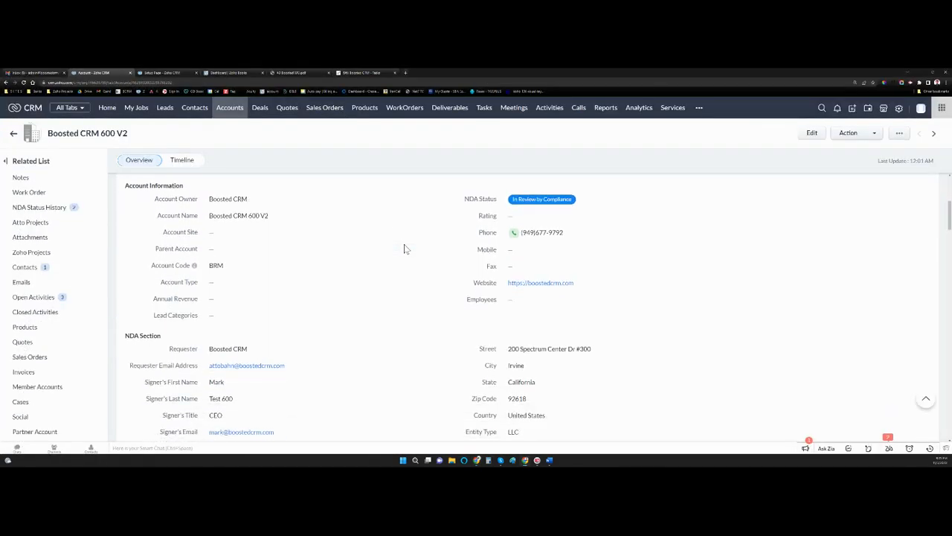
scroll("down", 3)
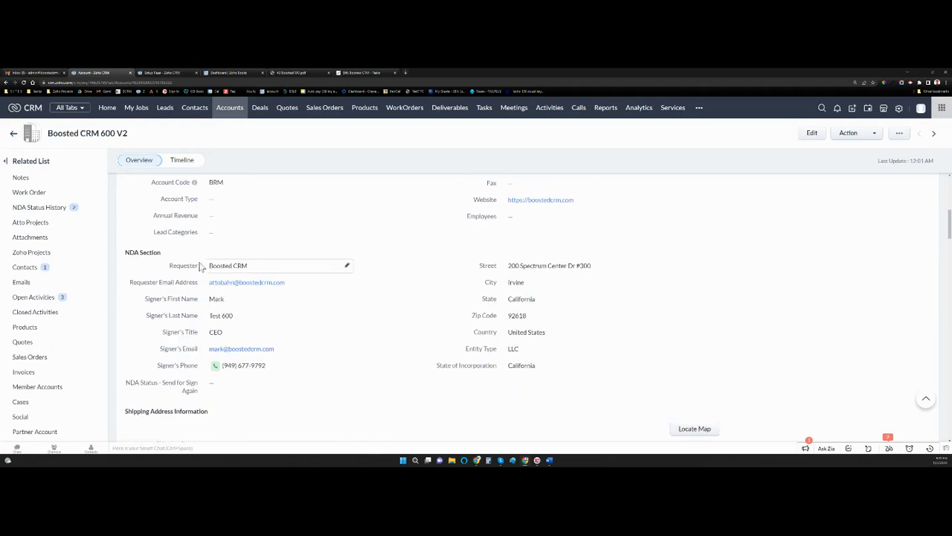
double_click(142, 252)
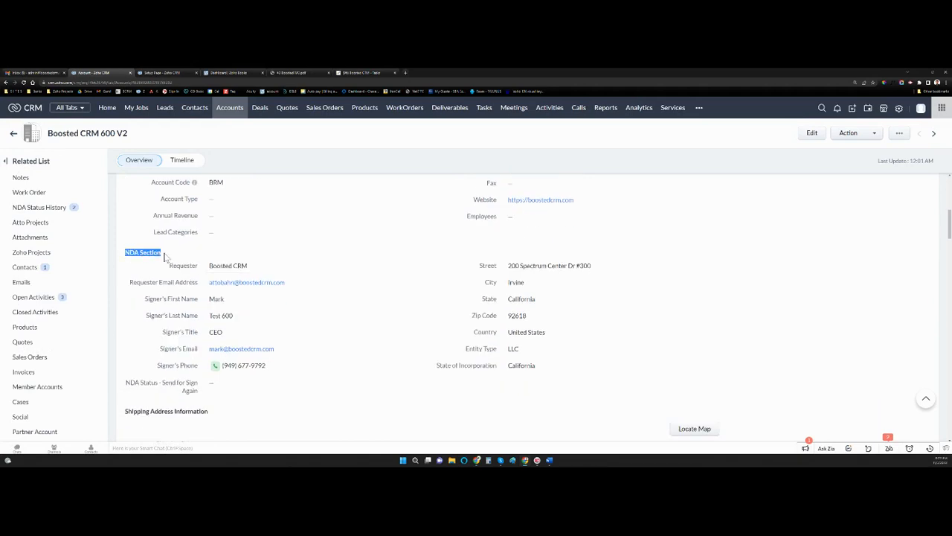
mouse_move(221, 365)
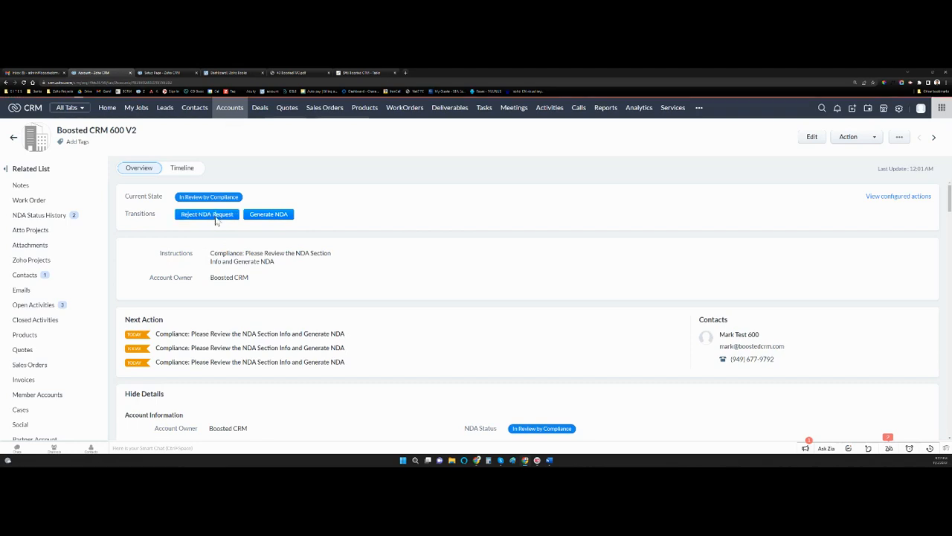
left_click(206, 214)
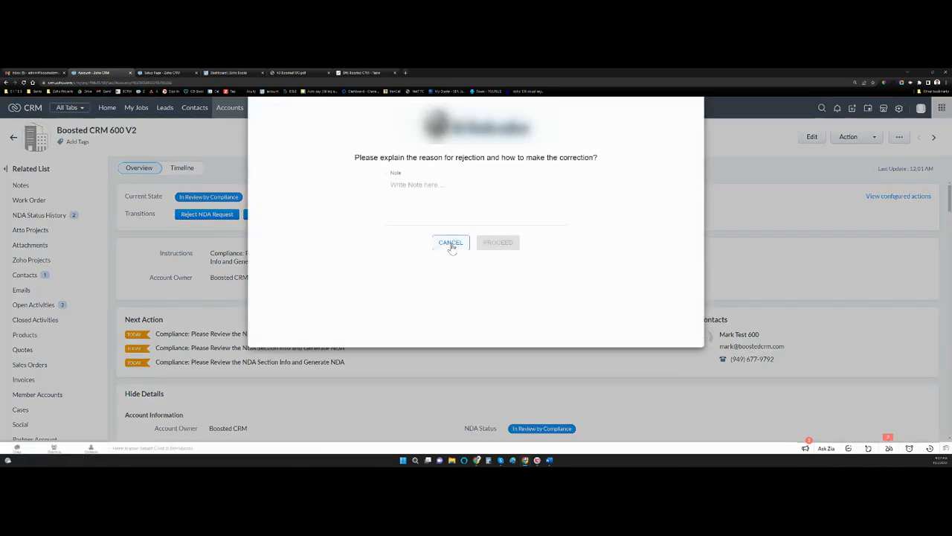
left_click(450, 242)
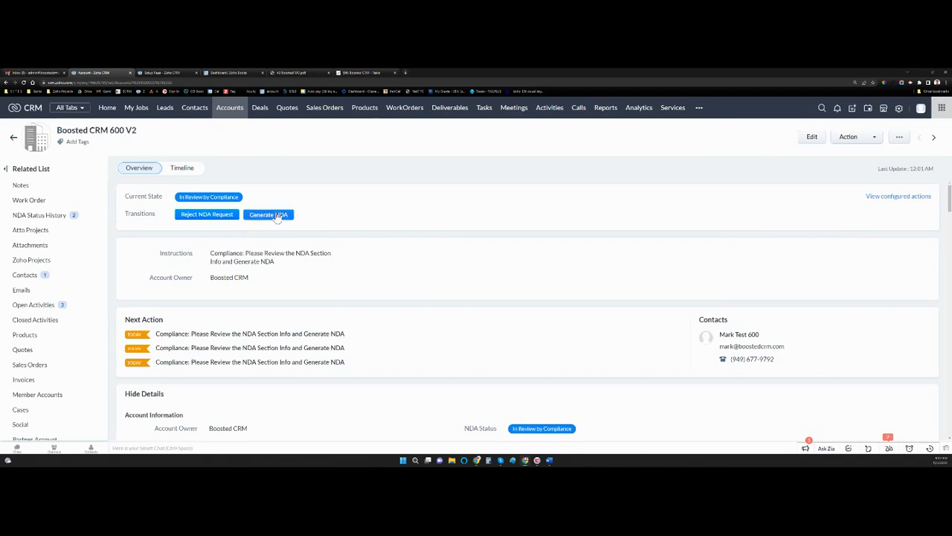
Start generating the draft NDA with Generate NDA
left_click(268, 214)
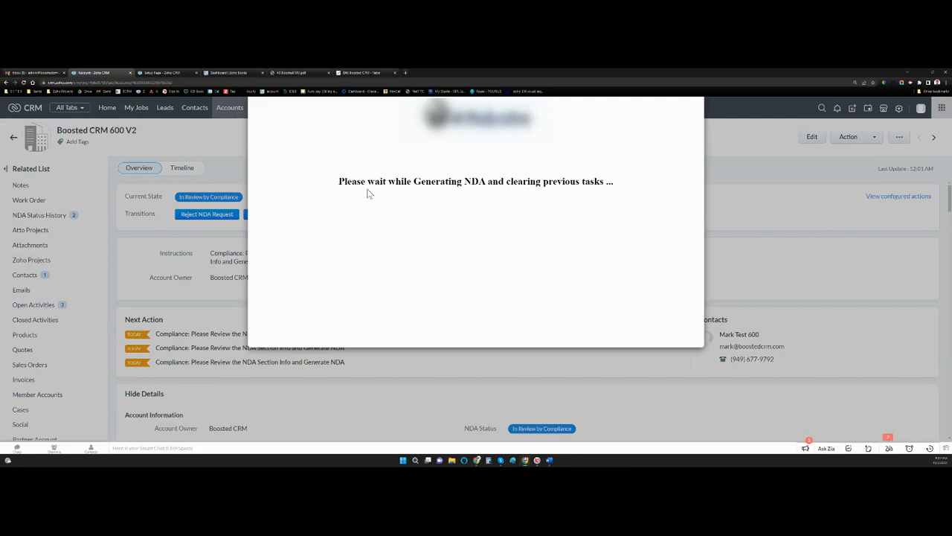
mouse_move(427, 213)
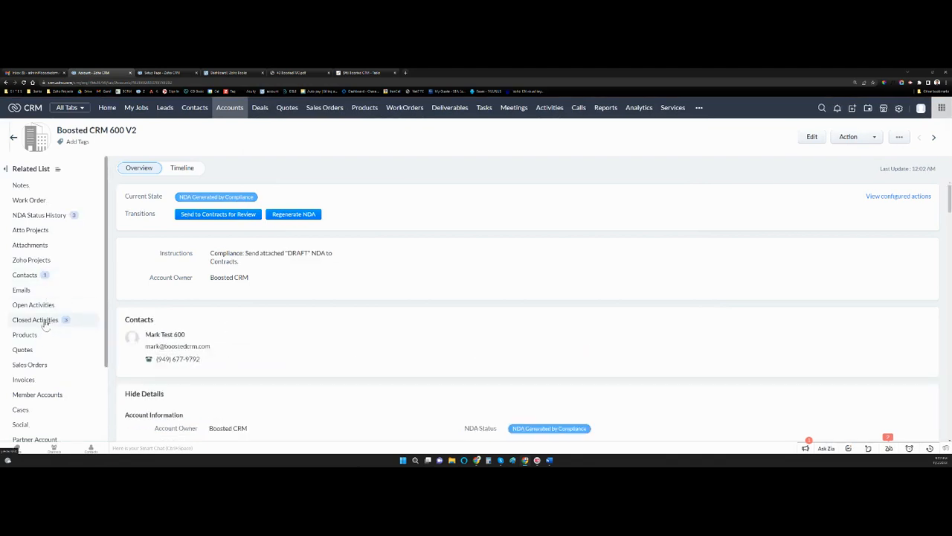
mouse_move(29, 200)
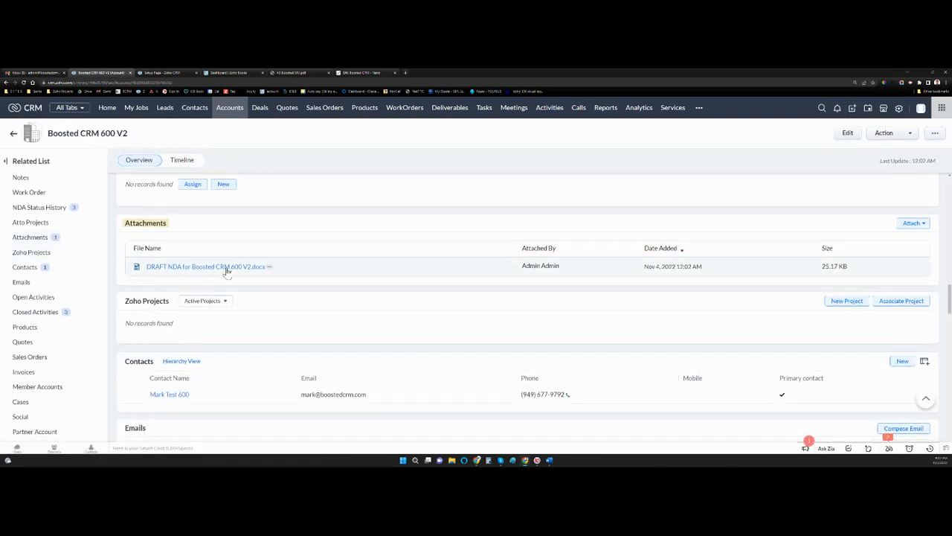
mouse_move(249, 270)
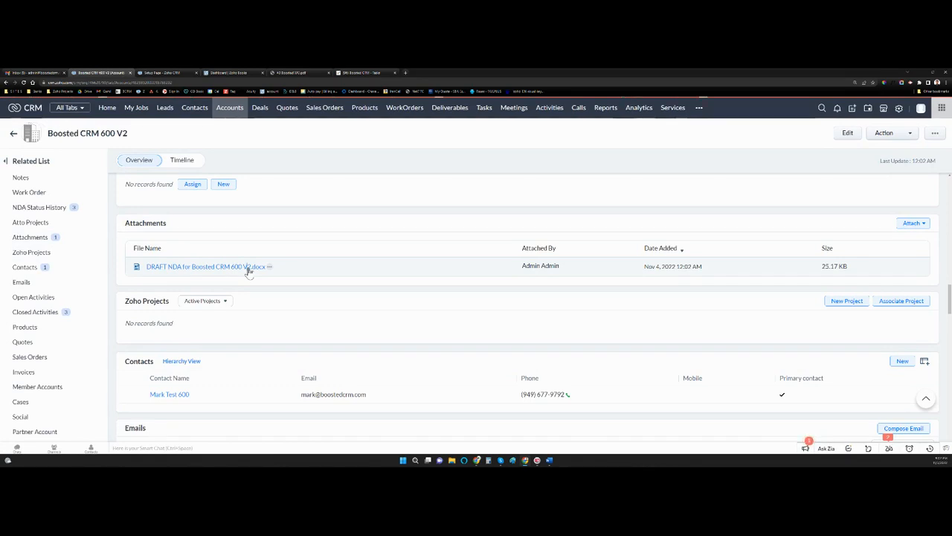
Open the DRAFT NDA attachment in Zoho Writer and scroll through it
left_click(206, 266)
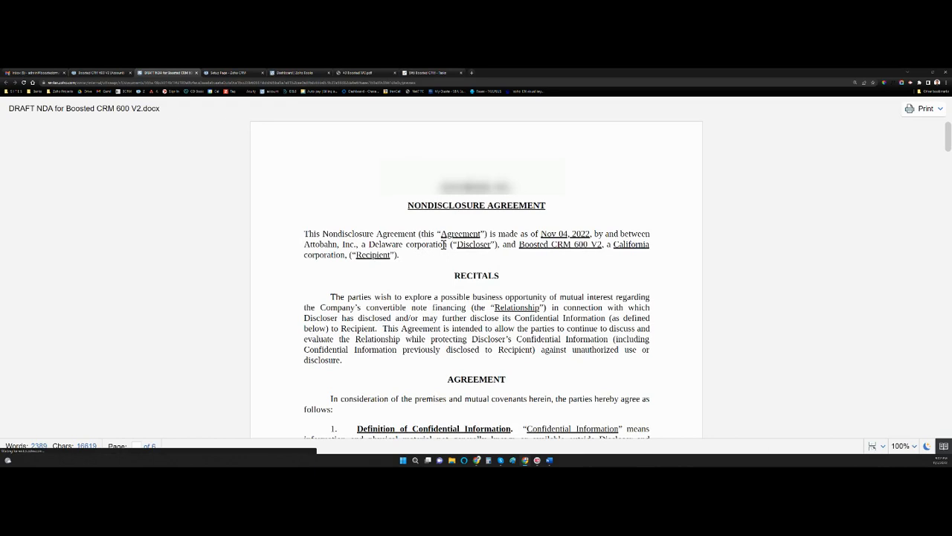
scroll("down", 3)
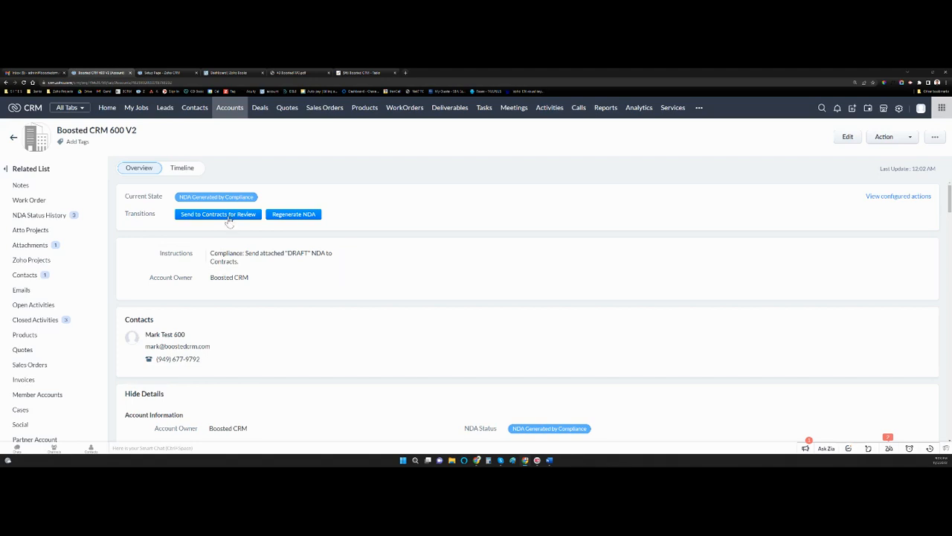
Send the draft NDA to Contracts for review and refresh the record
left_click(217, 214)
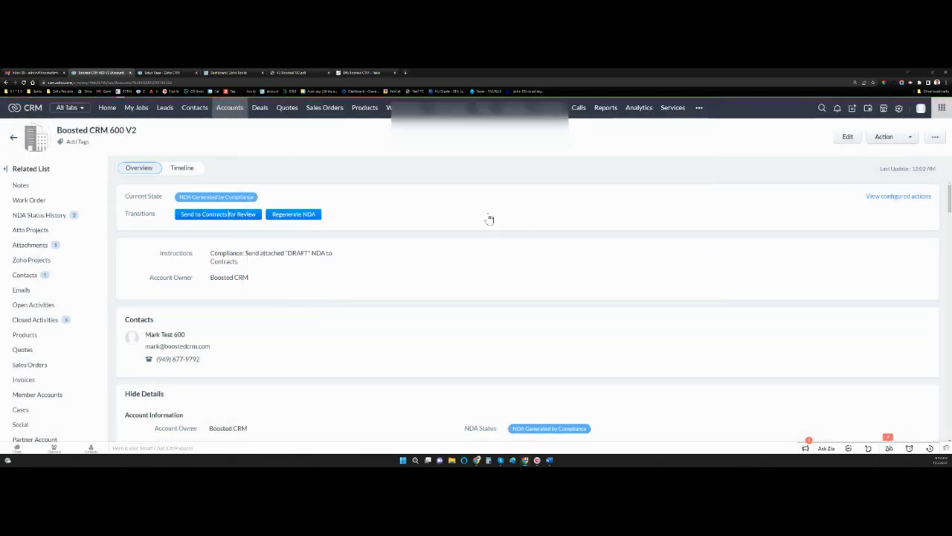
left_click(218, 215)
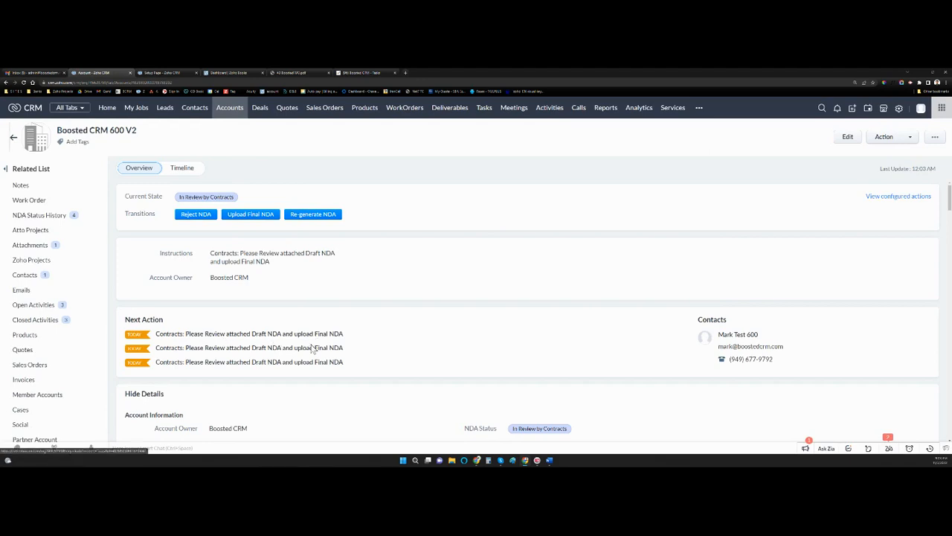
left_click(279, 257)
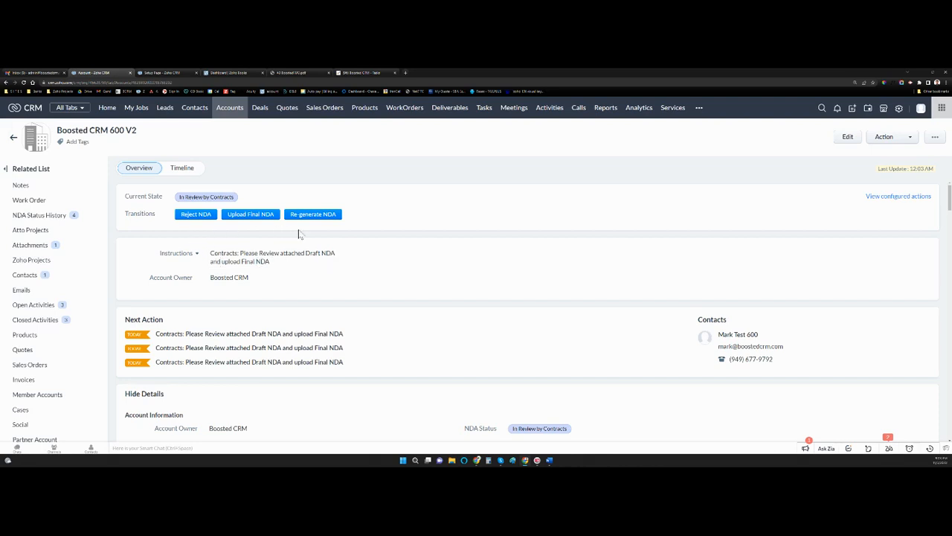
mouse_move(313, 220)
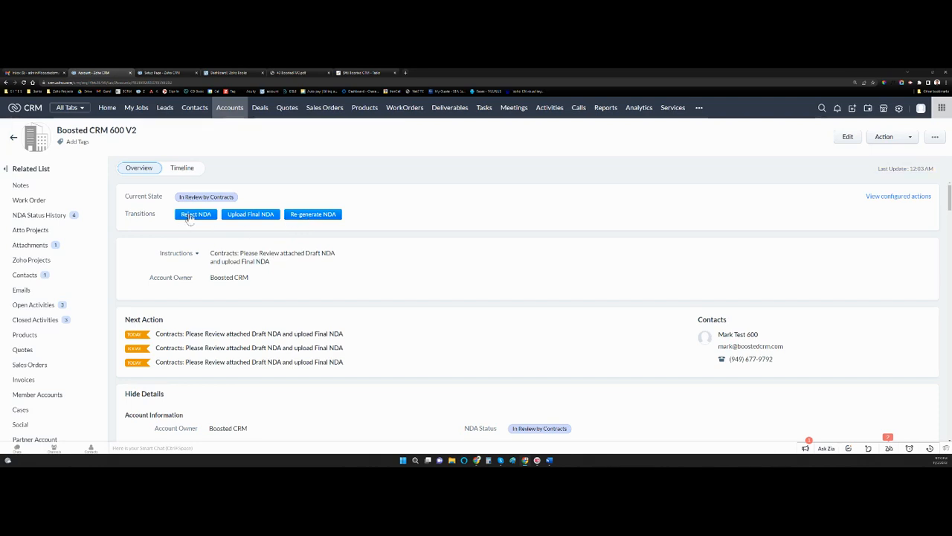
mouse_move(251, 221)
type("The phone number format is wrong. Please correct!")
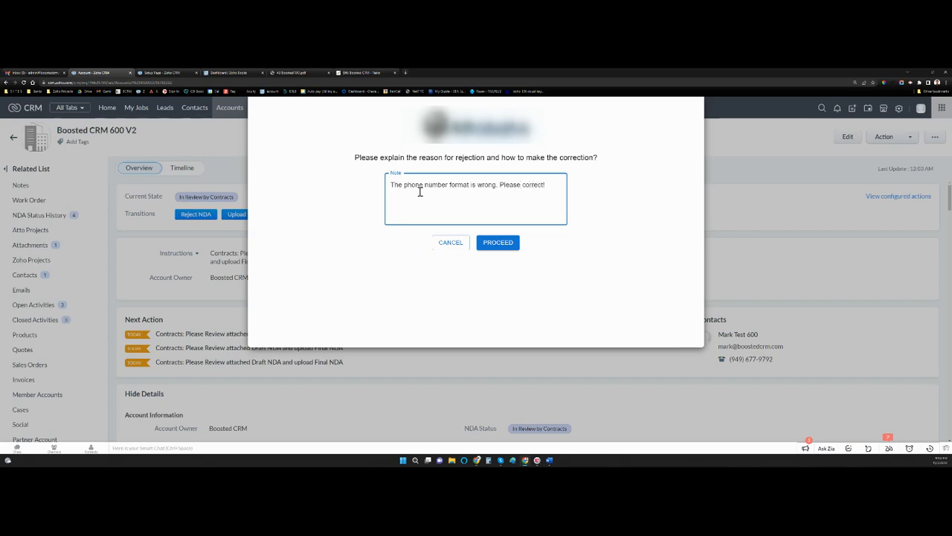
Submit the NDA rejection with a note that the phone number format is wrong
left_click(497, 241)
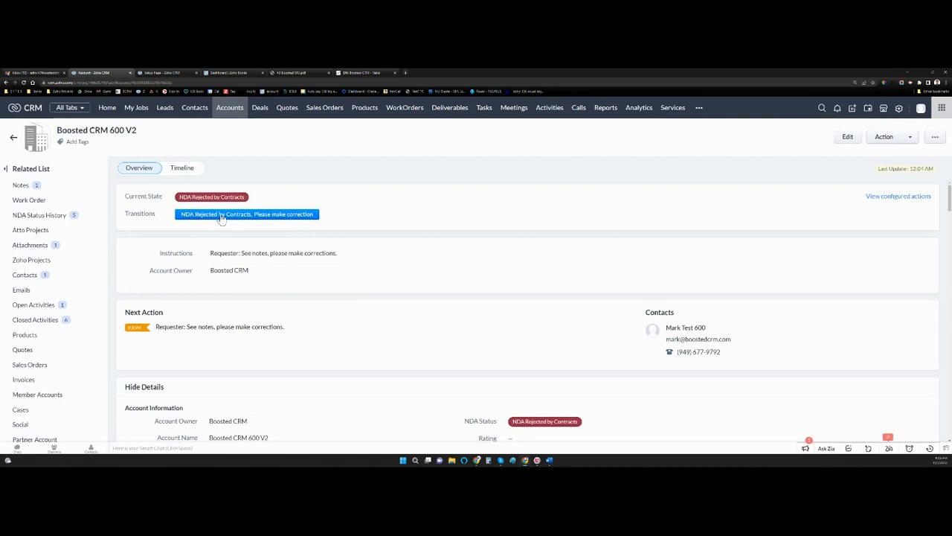
mouse_move(291, 219)
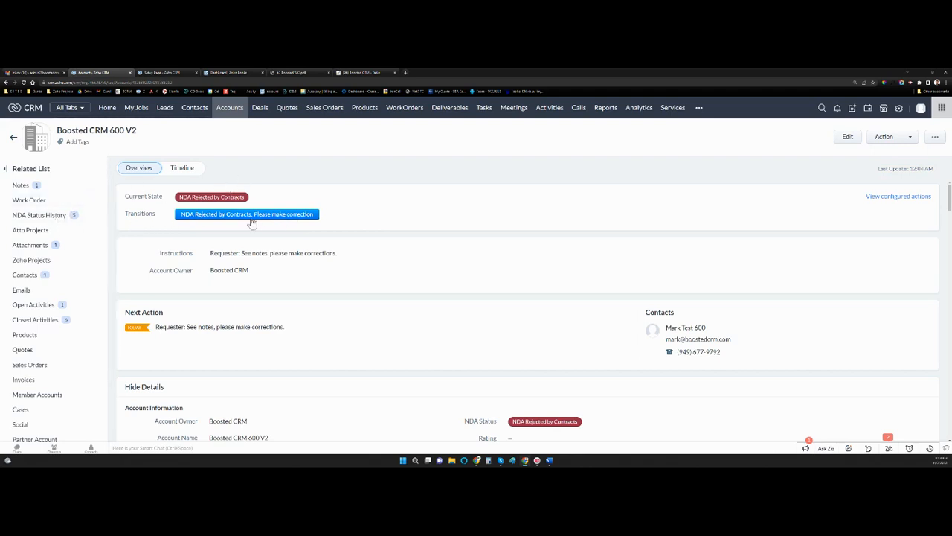
Re-enter the linked signer contact's phone number without formatting and save the contact
scroll("down", 3)
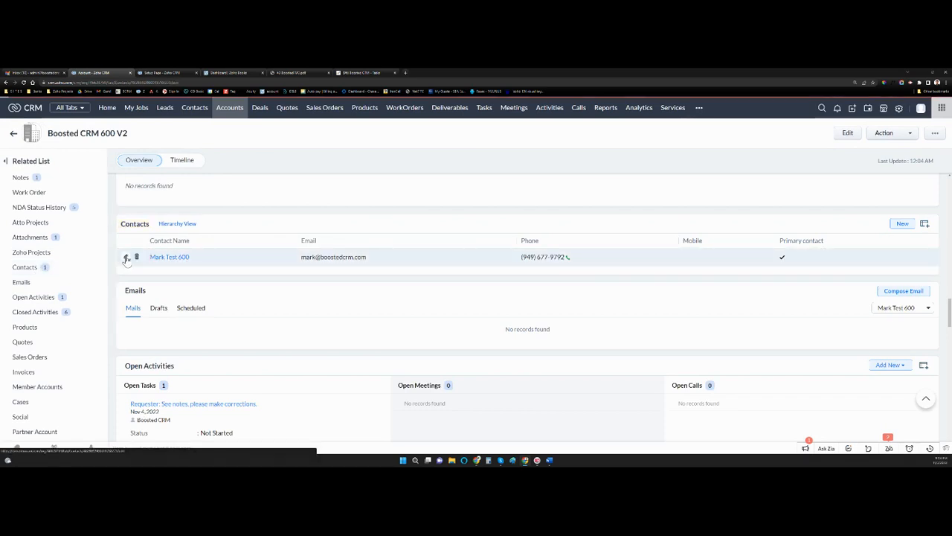
left_click(127, 256)
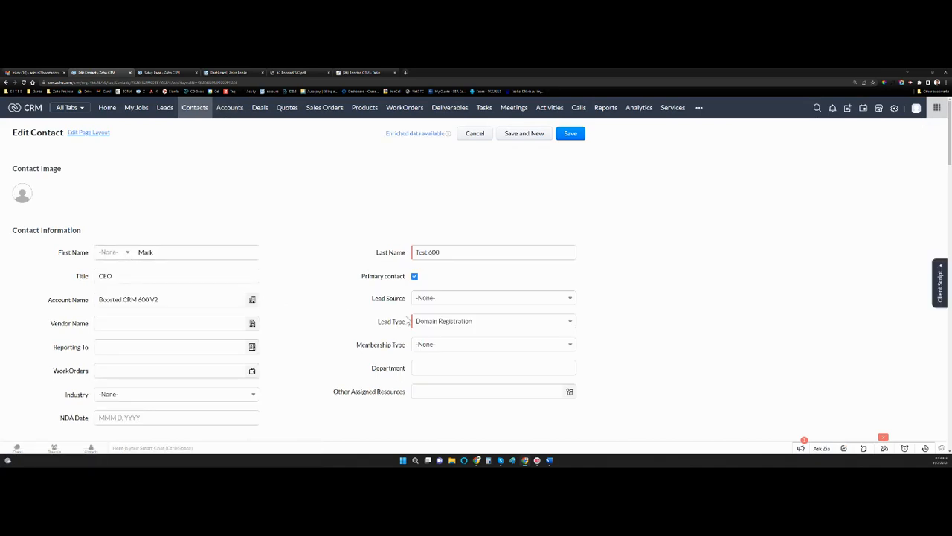
scroll("down", 3)
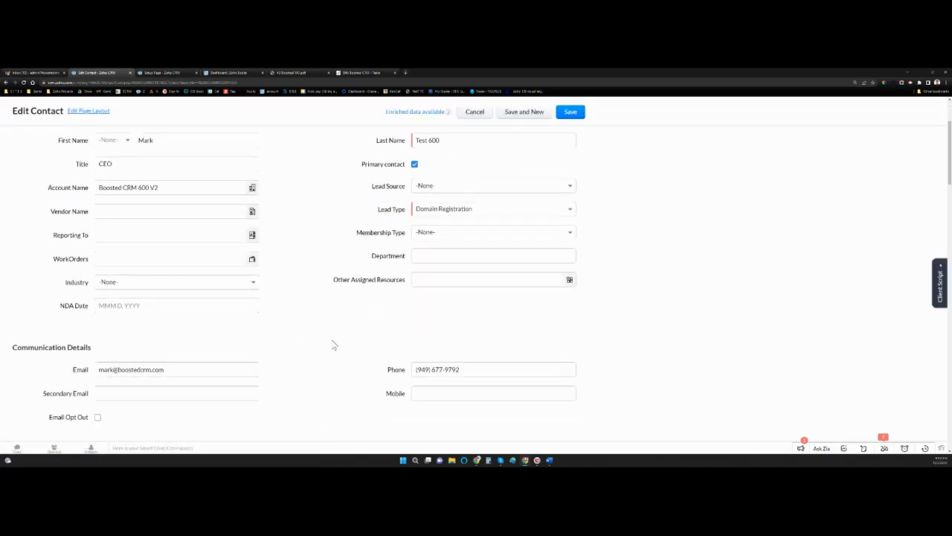
triple_click(493, 369)
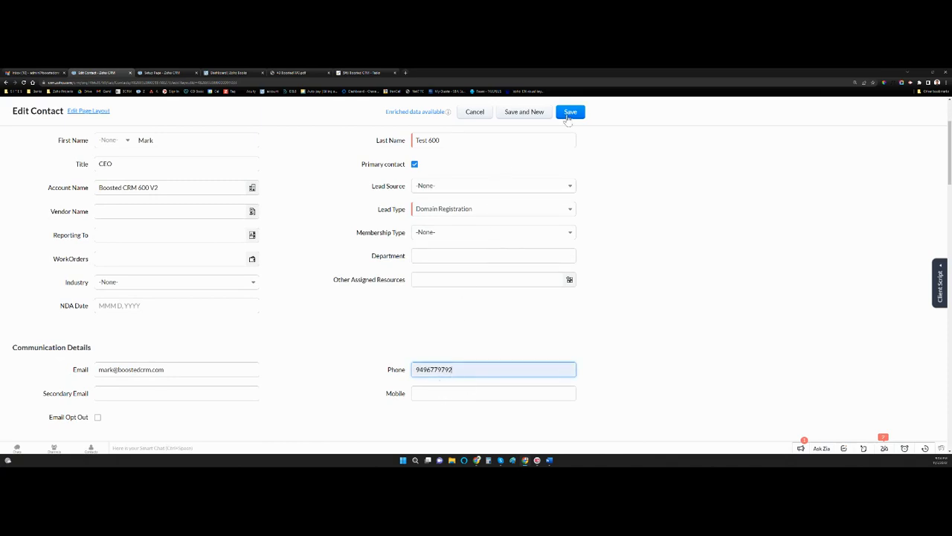
left_click(570, 112)
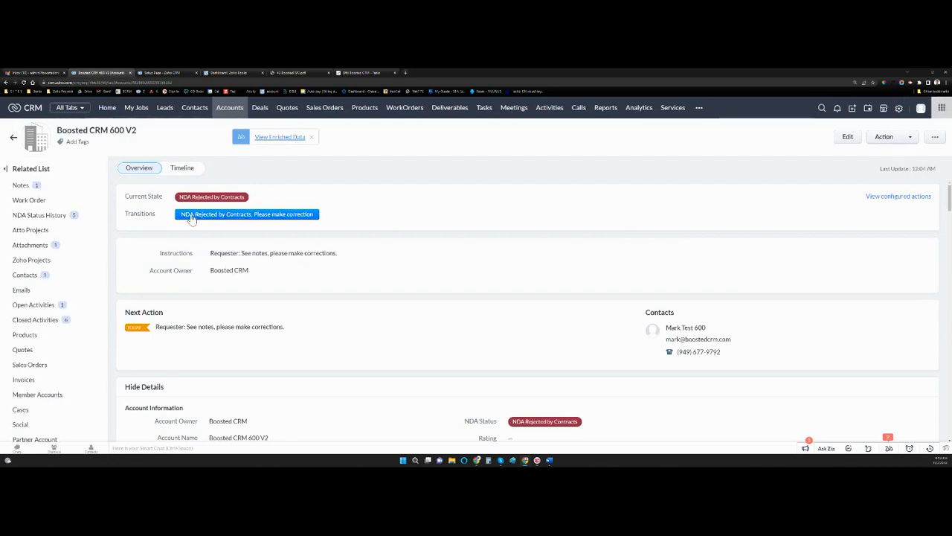
mouse_move(294, 220)
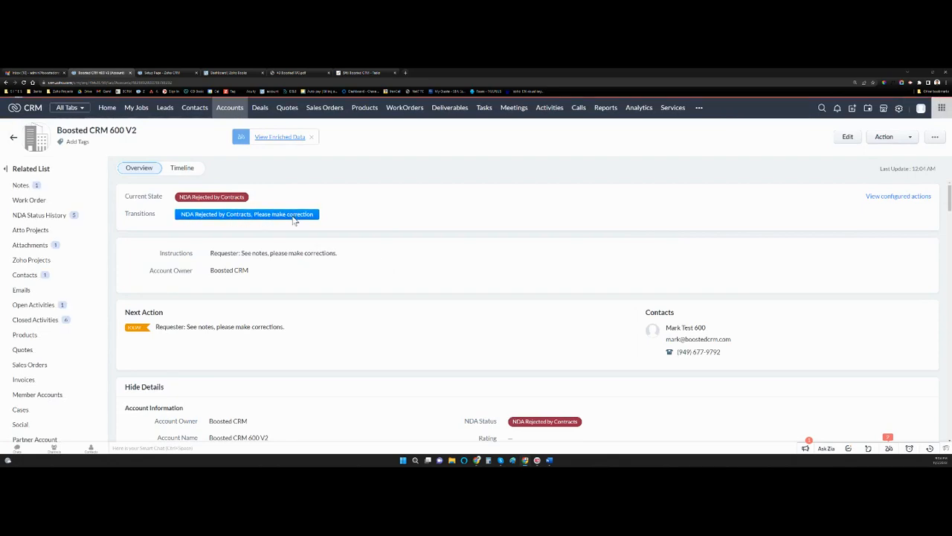
Open the rejected NDA's correction form and save the corrected contact and account details
left_click(246, 214)
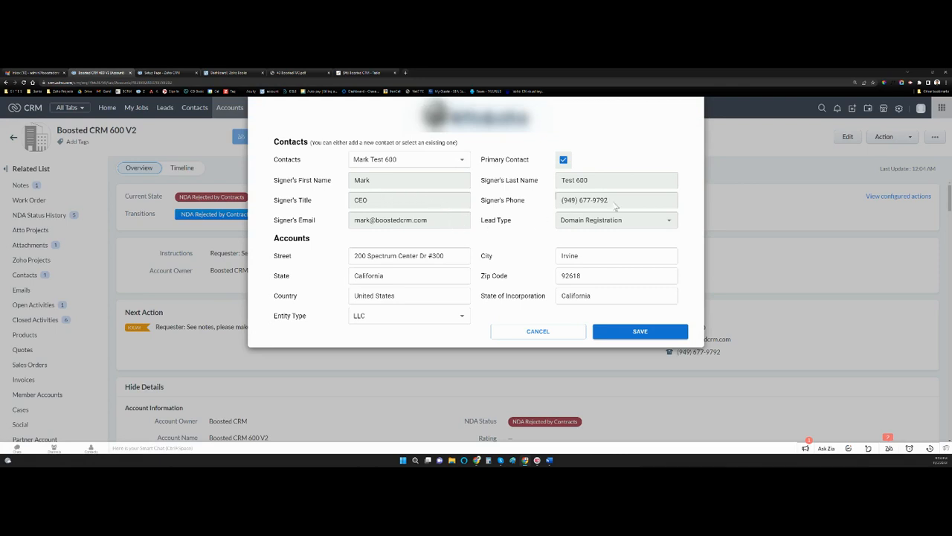
mouse_move(590, 207)
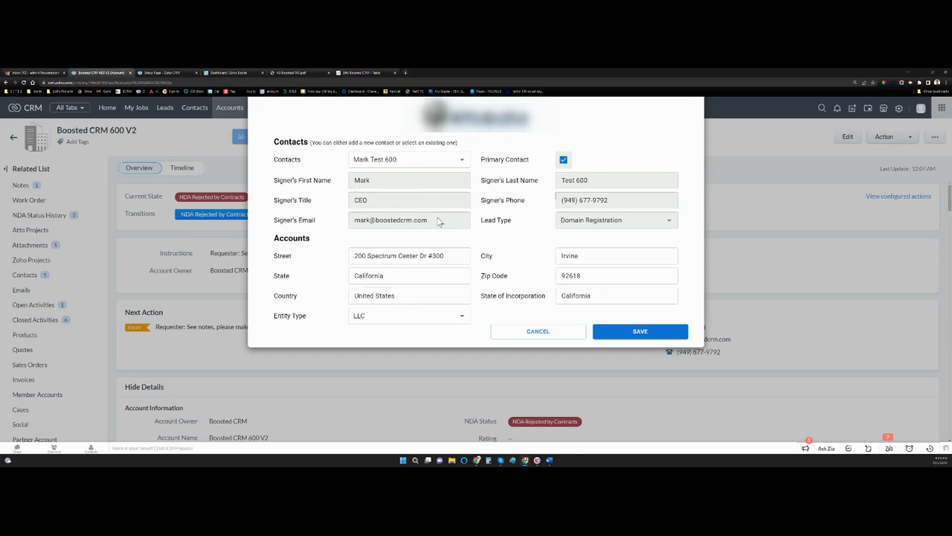
mouse_move(321, 230)
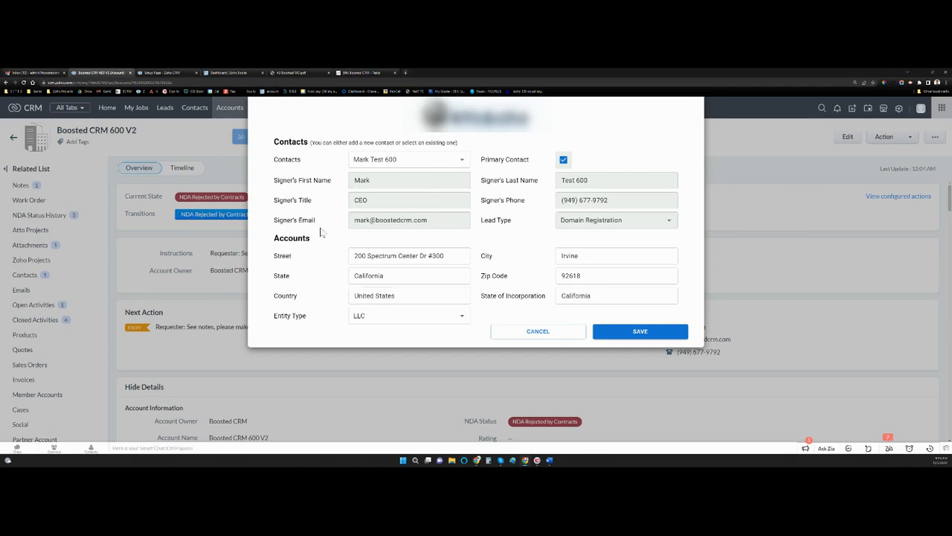
left_click(639, 332)
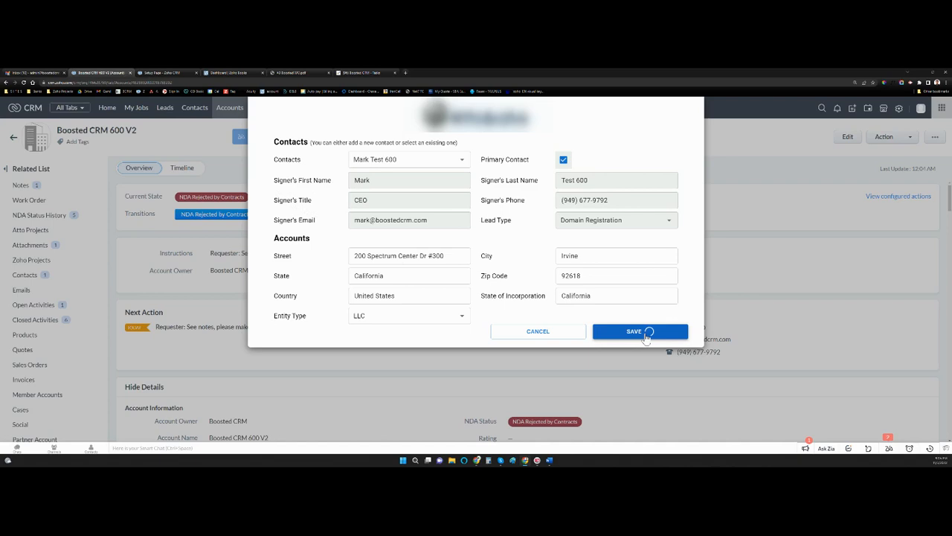
left_click(640, 331)
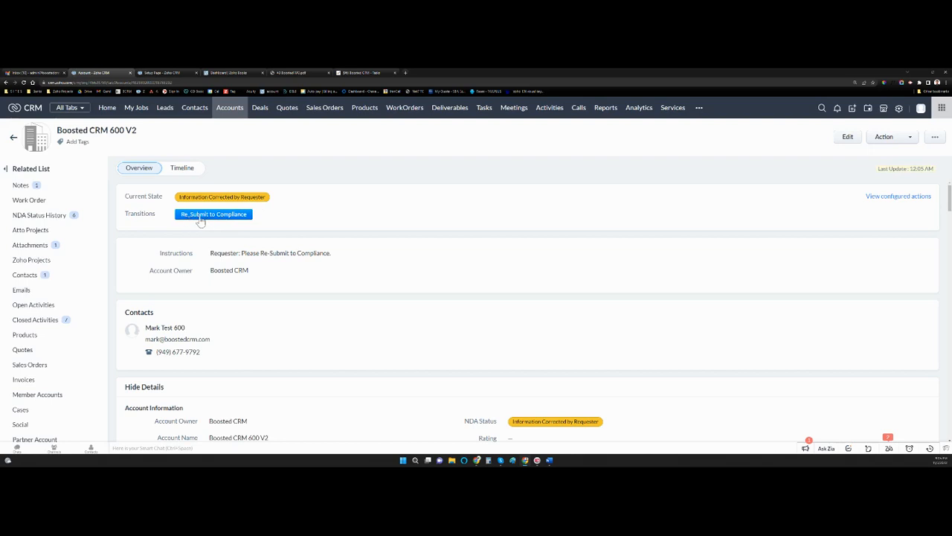
Re-submit to Compliance with a 'The phone number…' note explaining the format fix
left_click(213, 214)
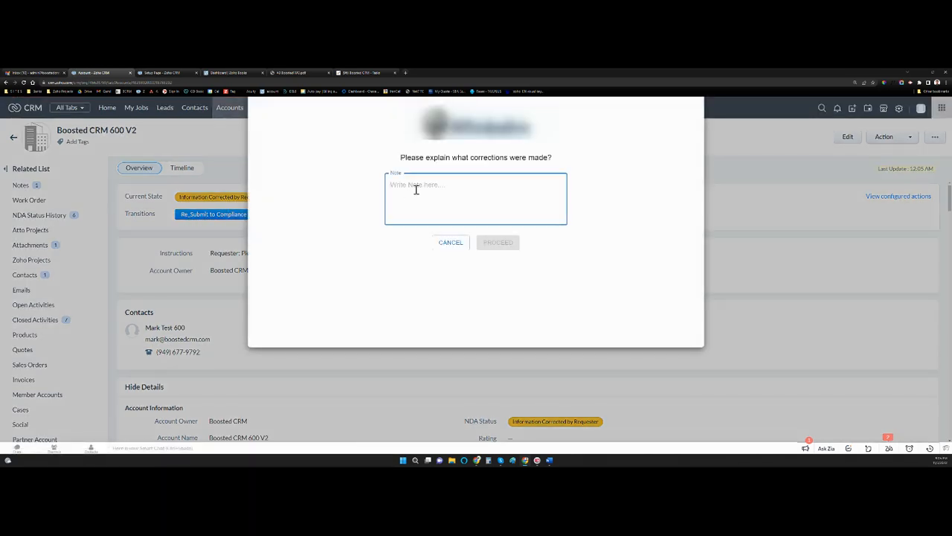
type("The p")
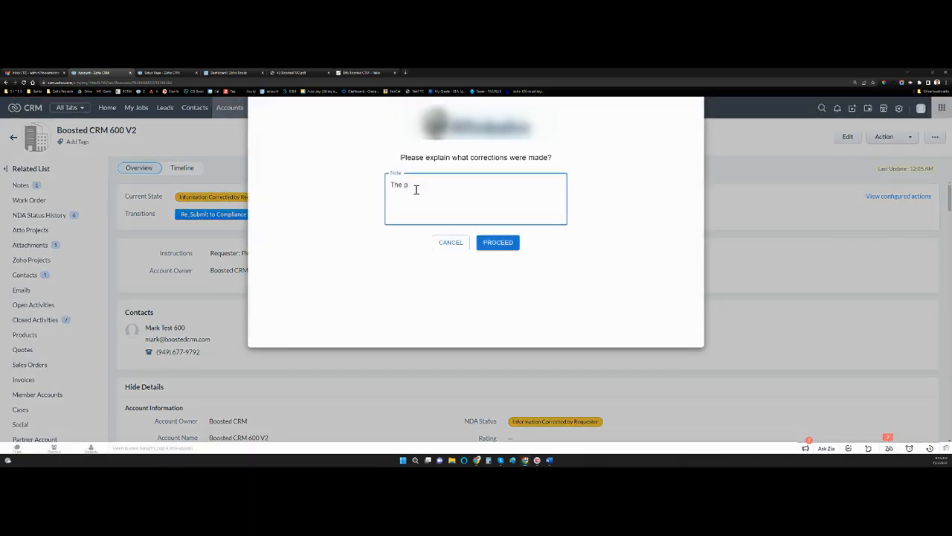
type("The phone number format has been corrected. Please review.")
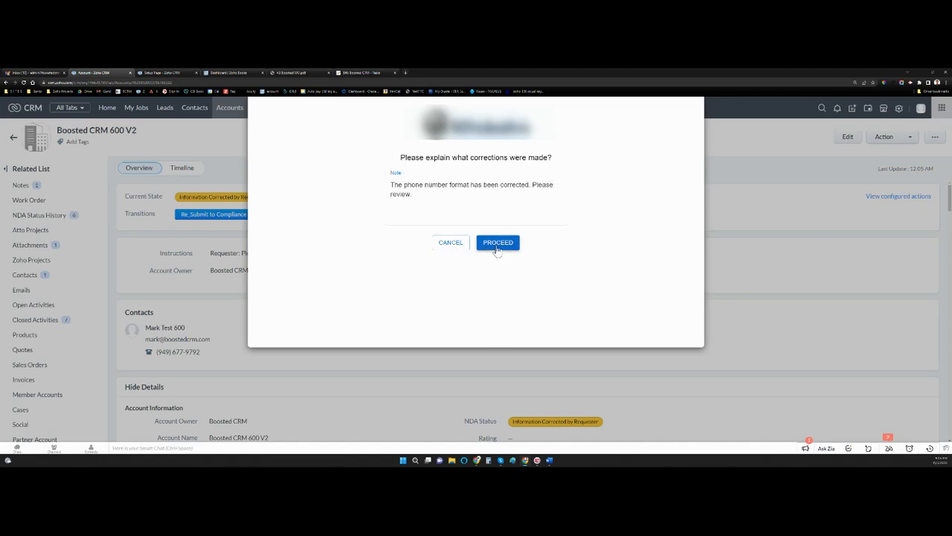
left_click(498, 243)
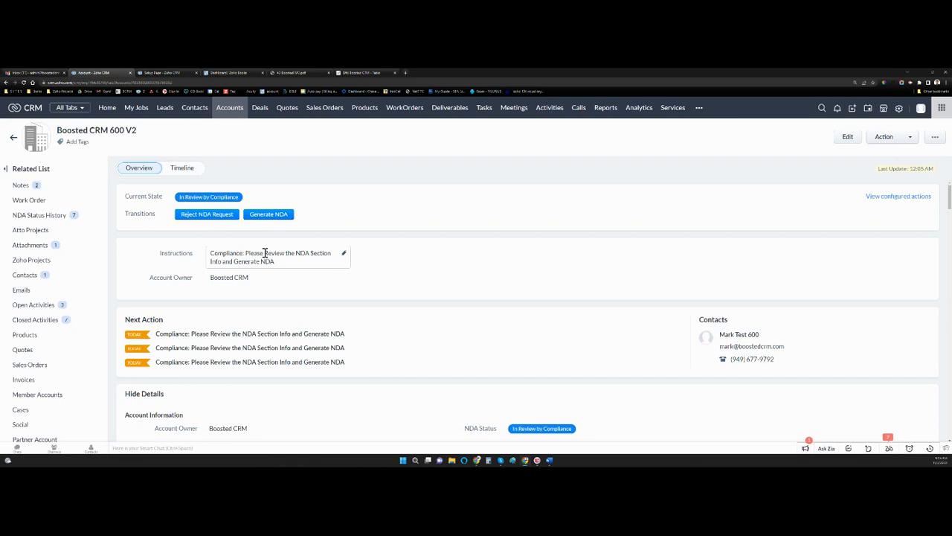
mouse_move(272, 264)
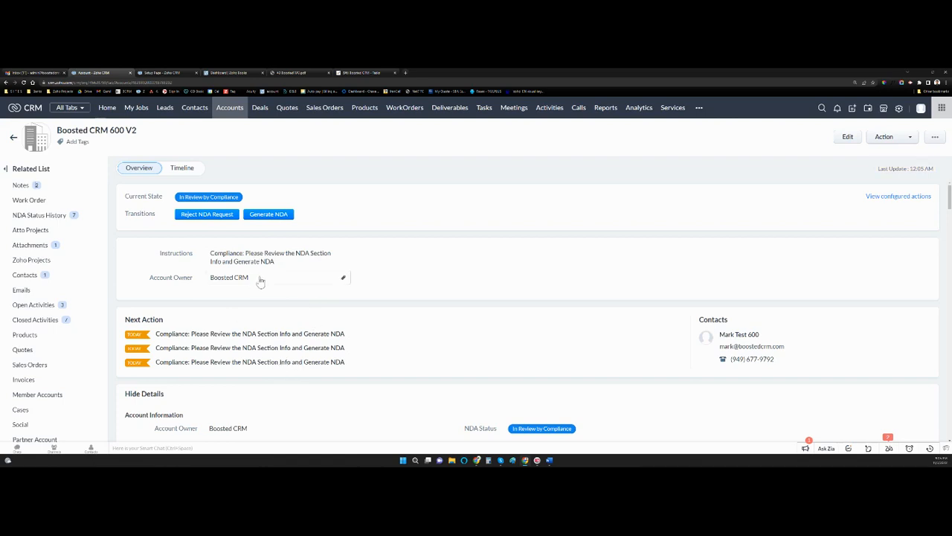
Regenerate the draft NDA via 'Generate NDA', reaching NDA Generated by Compliance
left_click(268, 214)
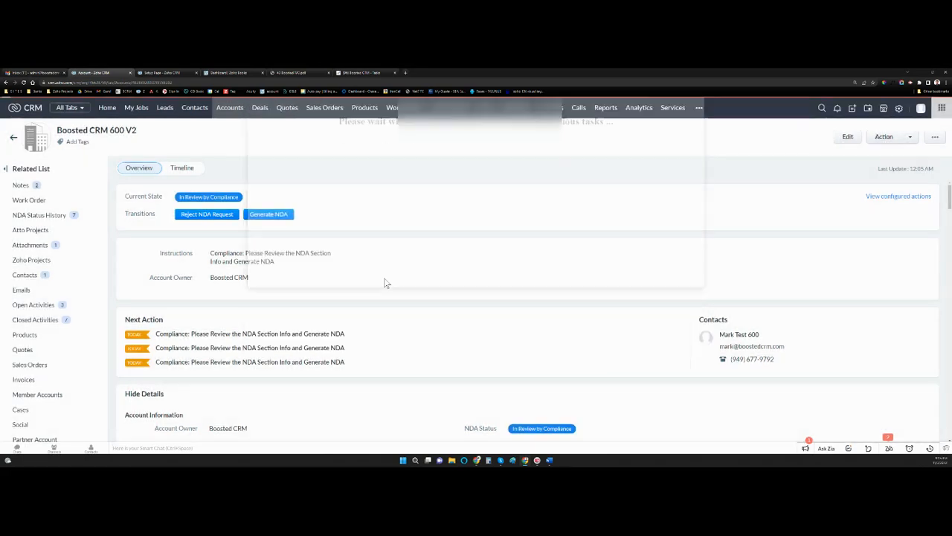
left_click(269, 215)
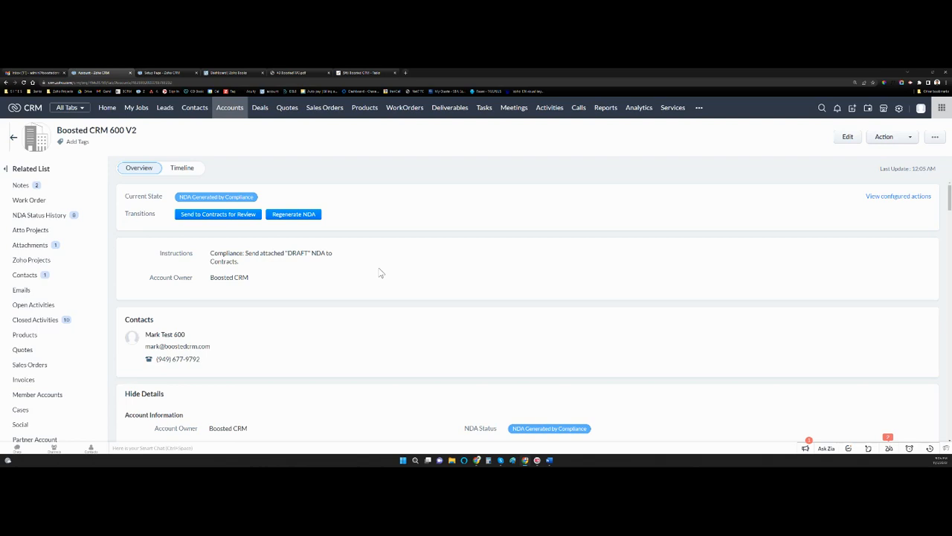
scroll("down", 3)
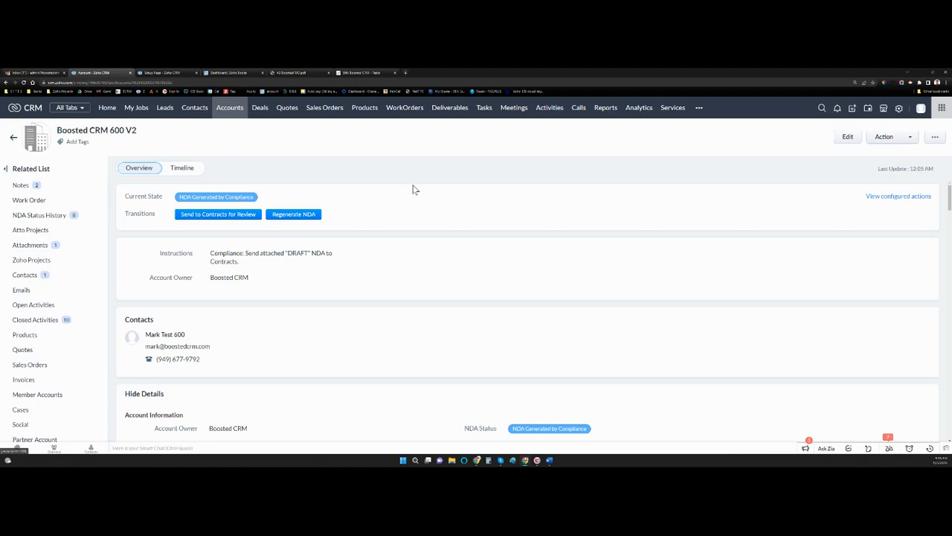
mouse_move(99, 226)
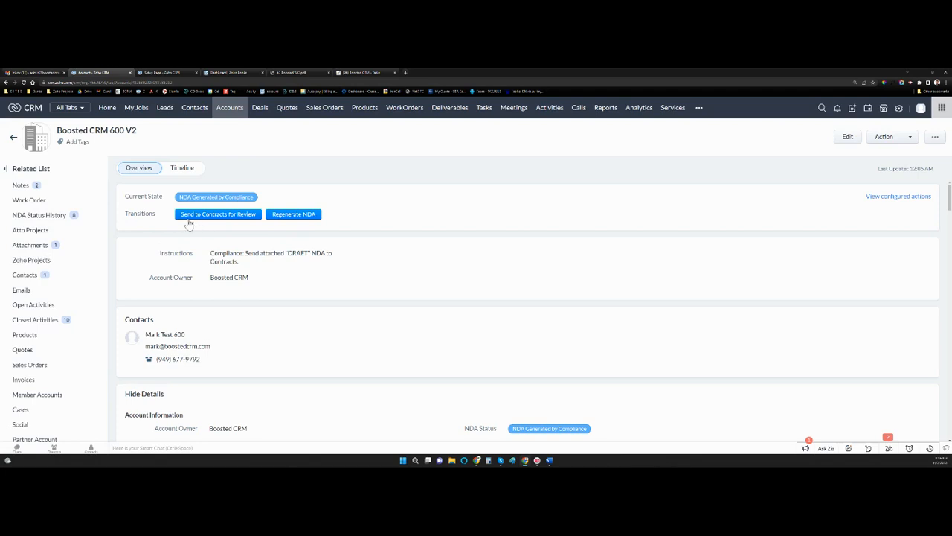
Send the regenerated NDA to Contracts for review
left_click(218, 215)
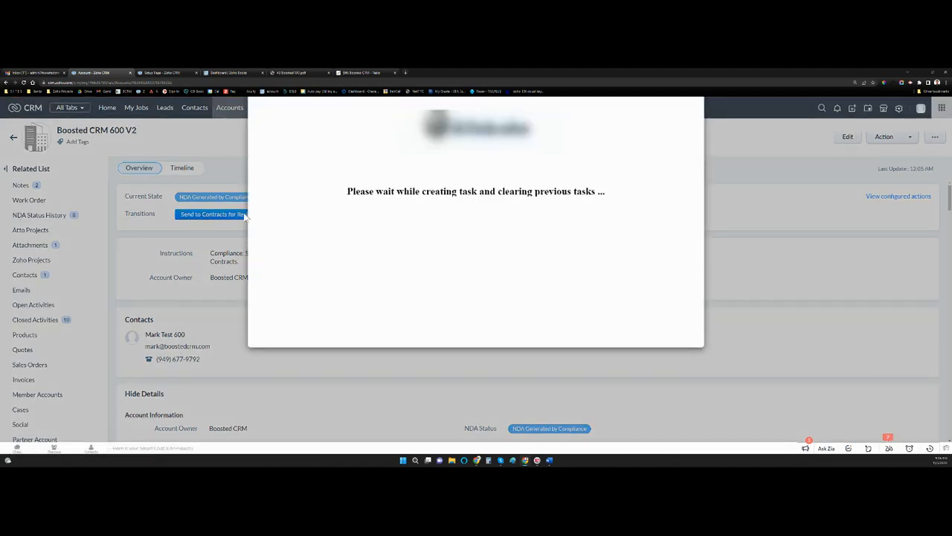
mouse_move(400, 229)
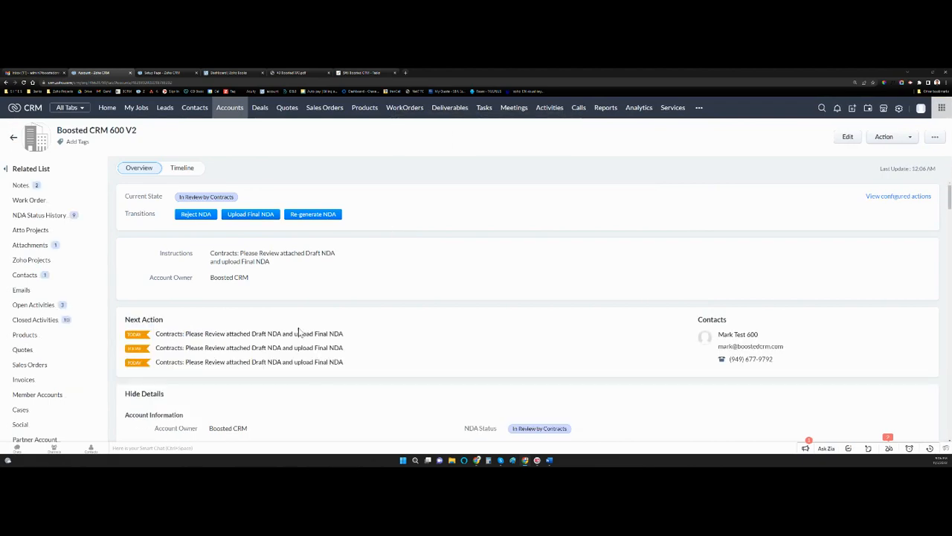
mouse_move(238, 224)
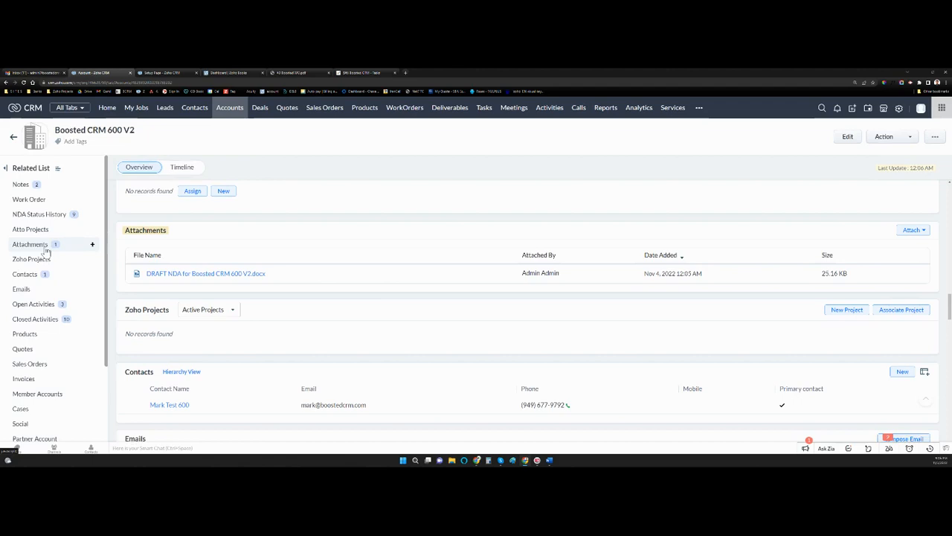
scroll("down", 3)
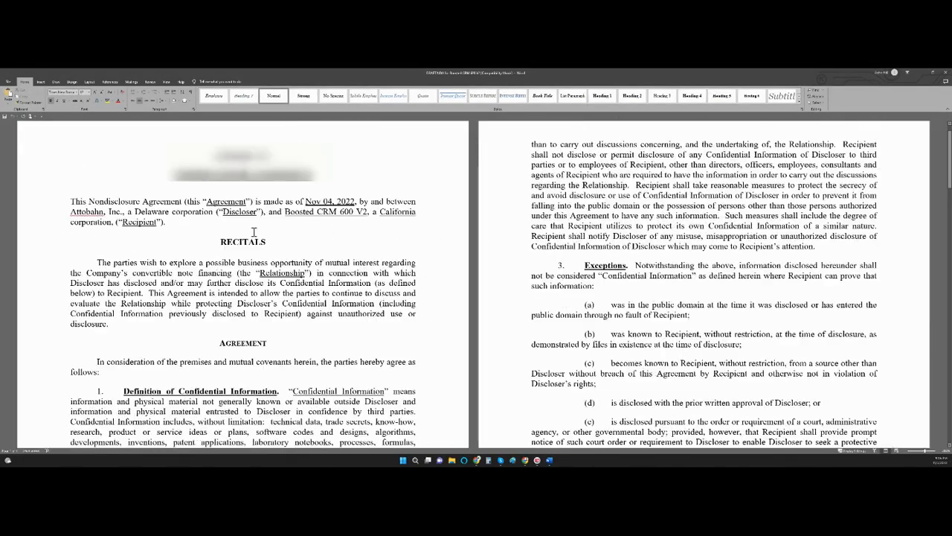
Save the reviewed NDA from Word as the PDF 'FINAL NDA for Boosted CRM 600 V2'
scroll("down", 3)
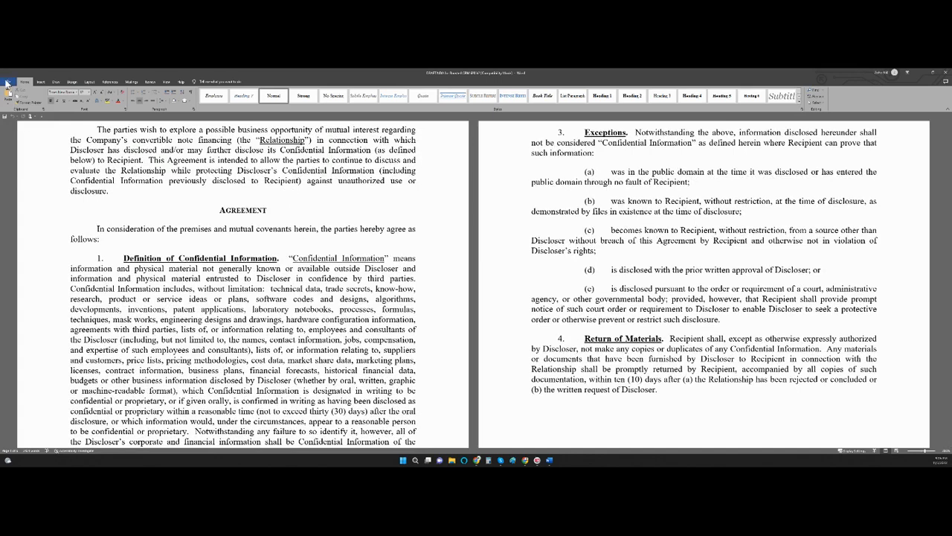
left_click(11, 82)
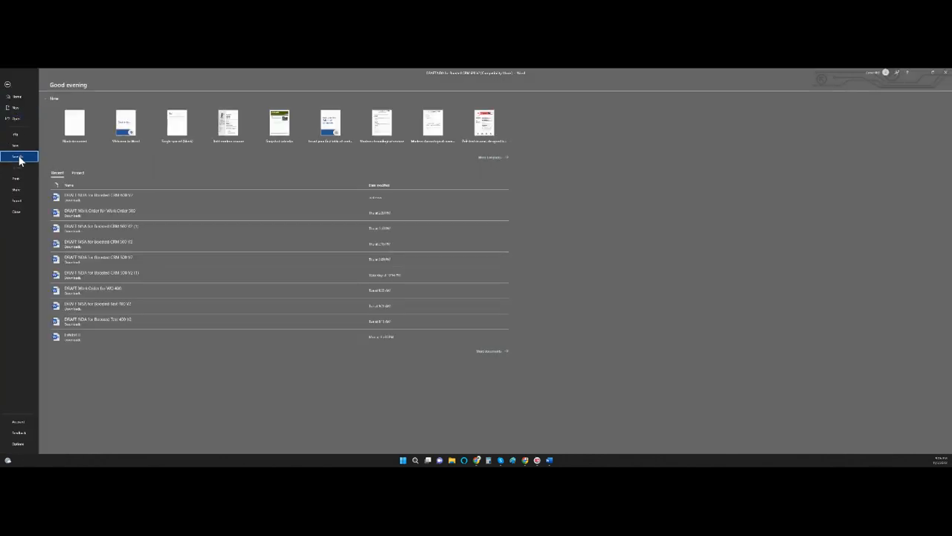
left_click(16, 156)
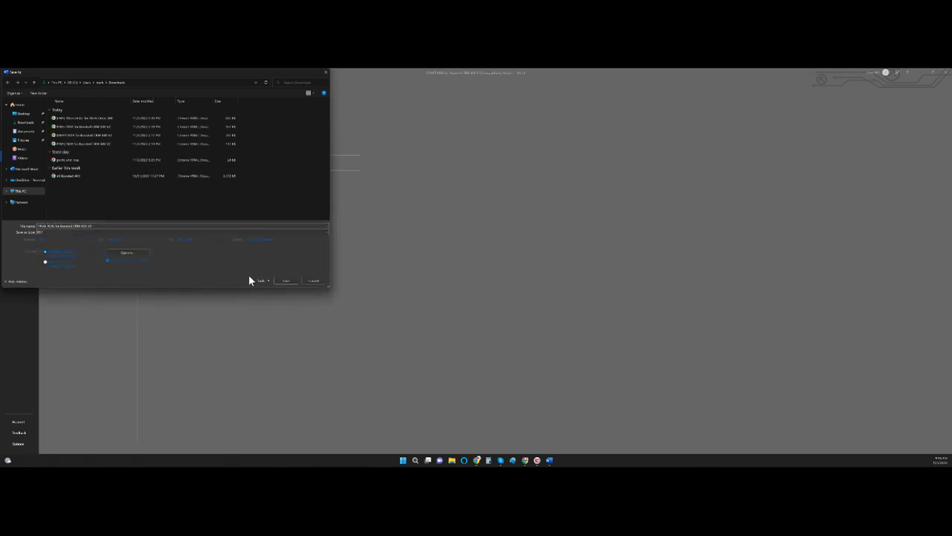
left_click(286, 281)
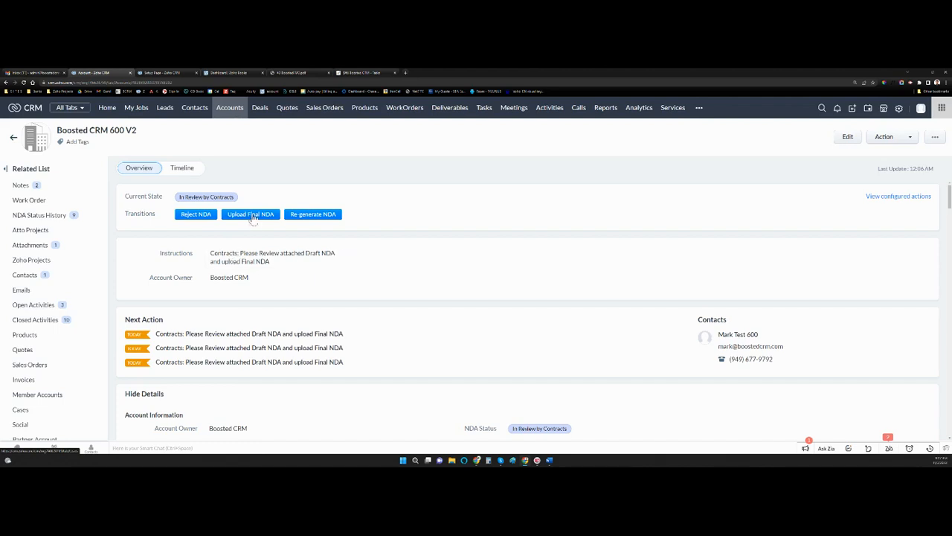
Upload the final NDA, dismissing the rejected profit_and_loss file and attaching FINAL NDA for Boosted CRM 600 V2.pdf
left_click(250, 214)
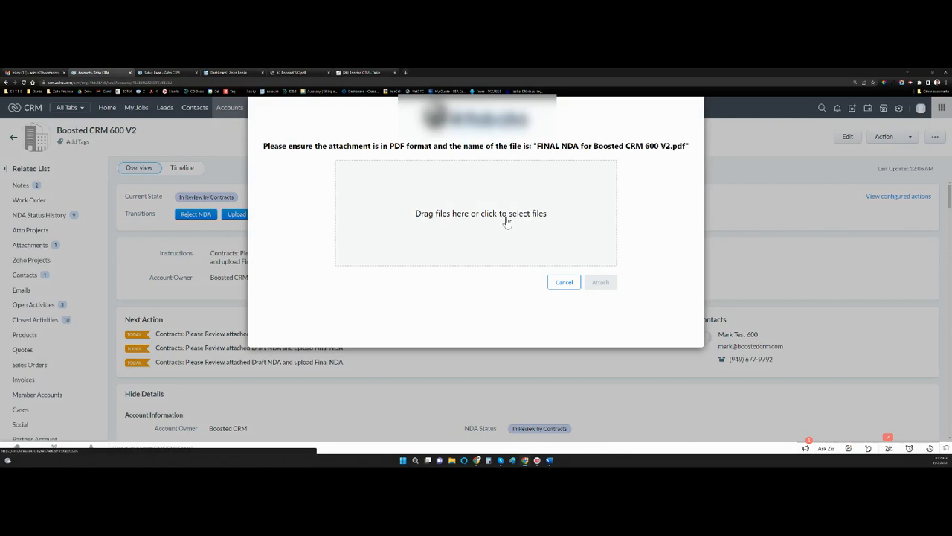
left_click(481, 213)
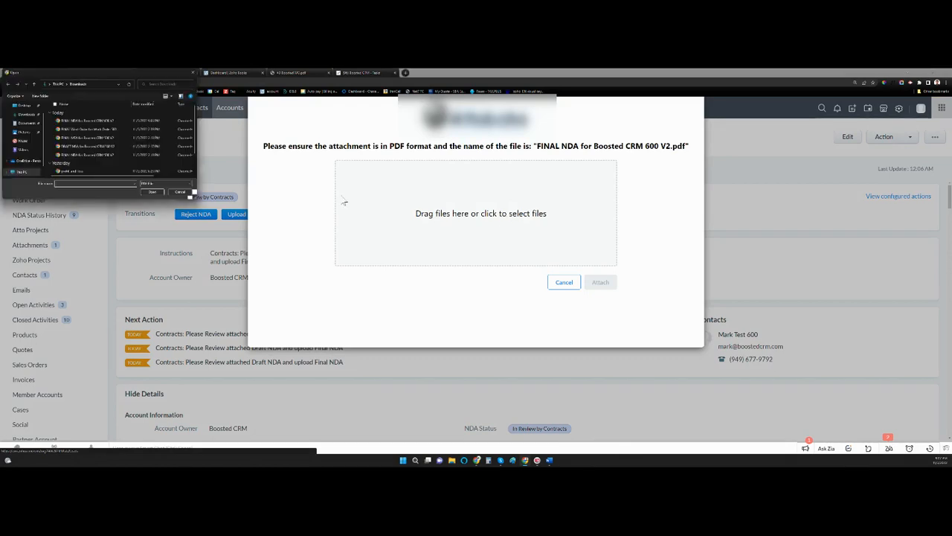
left_click(71, 169)
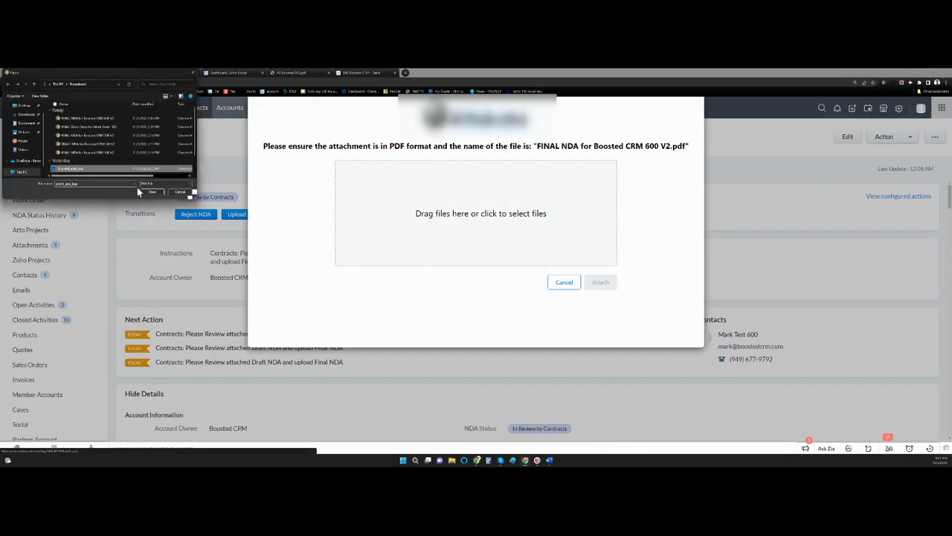
left_click(152, 192)
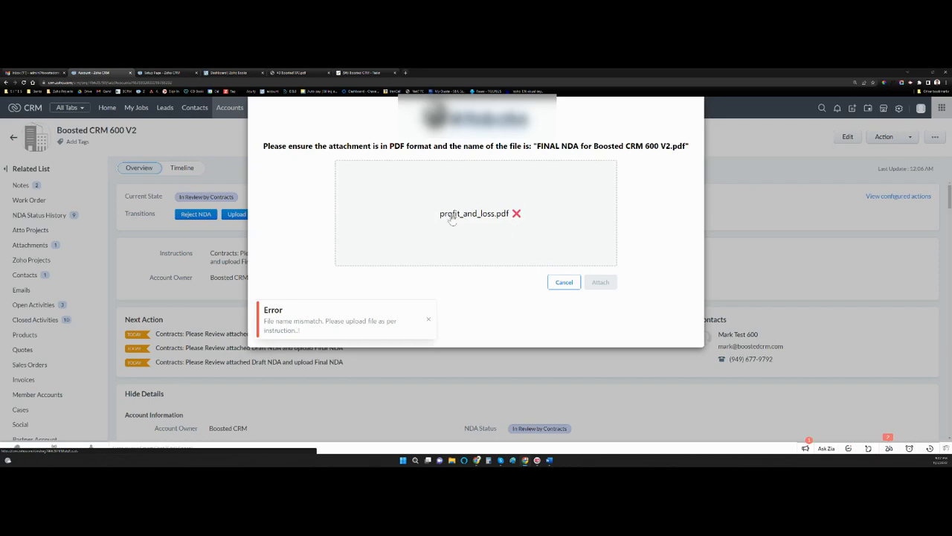
mouse_move(471, 246)
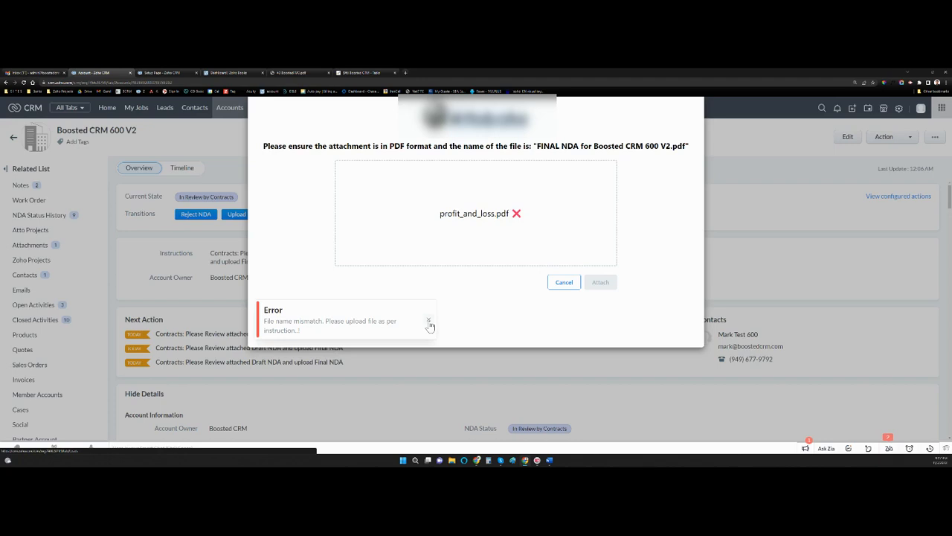
left_click(430, 320)
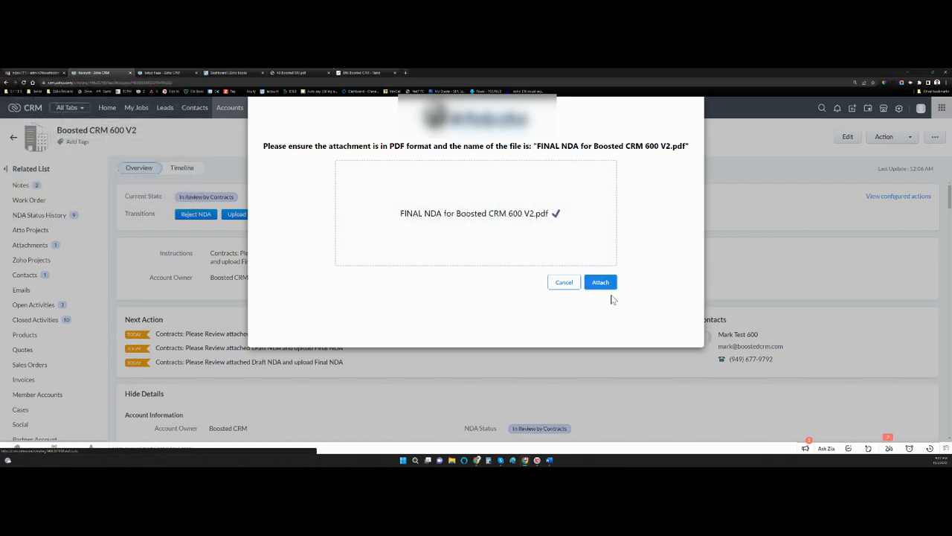
left_click(601, 282)
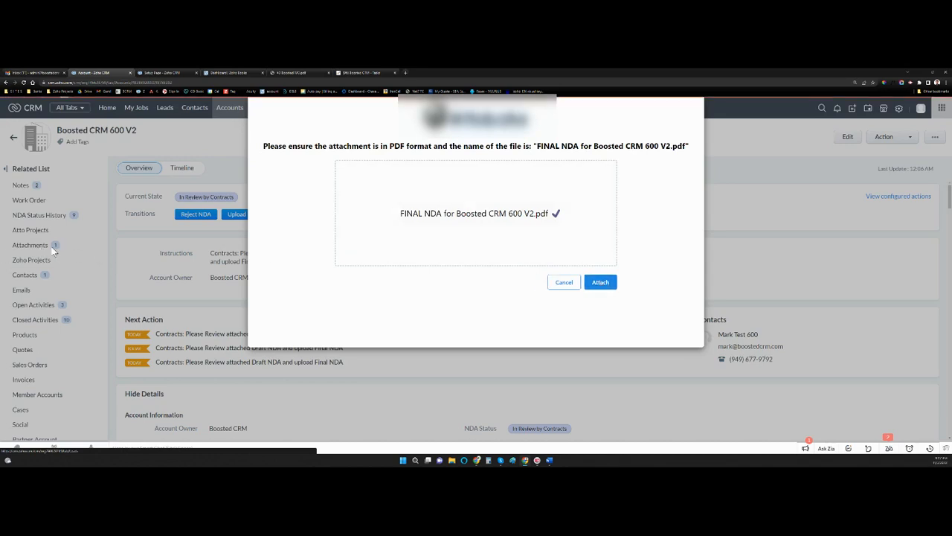
left_click(600, 282)
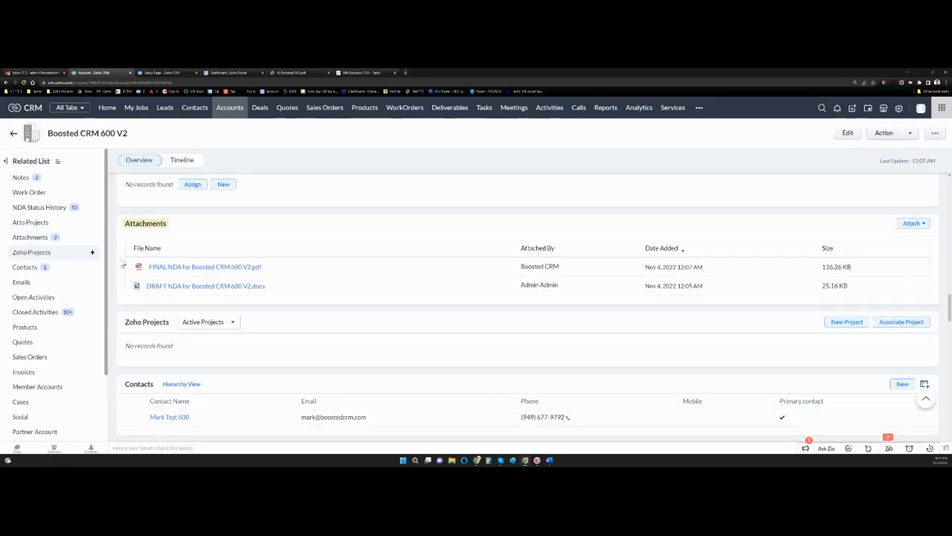
Scroll to the overview showing Current State 'Final NDA Attached by Contracts'
scroll("down", 3)
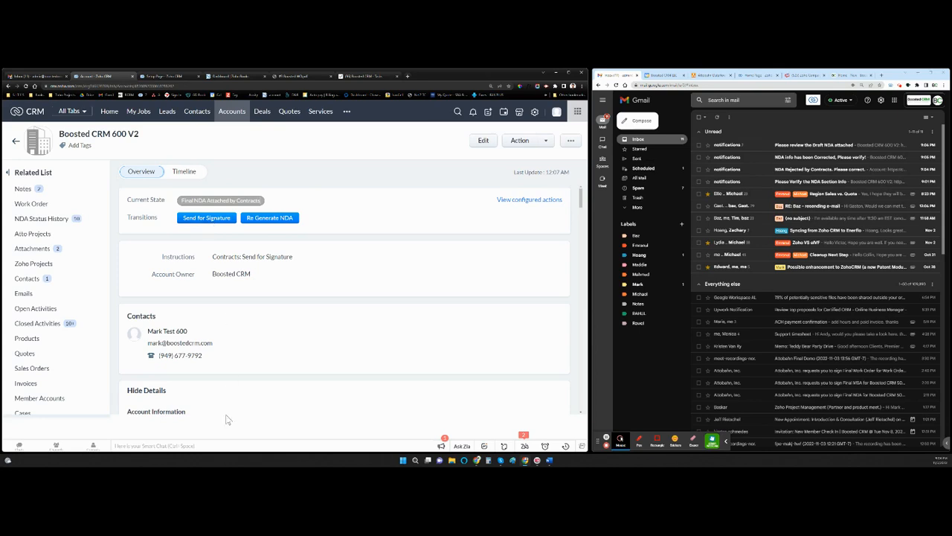
Send the final NDA for signature after confirming the three final-file conditions
double_click(167, 330)
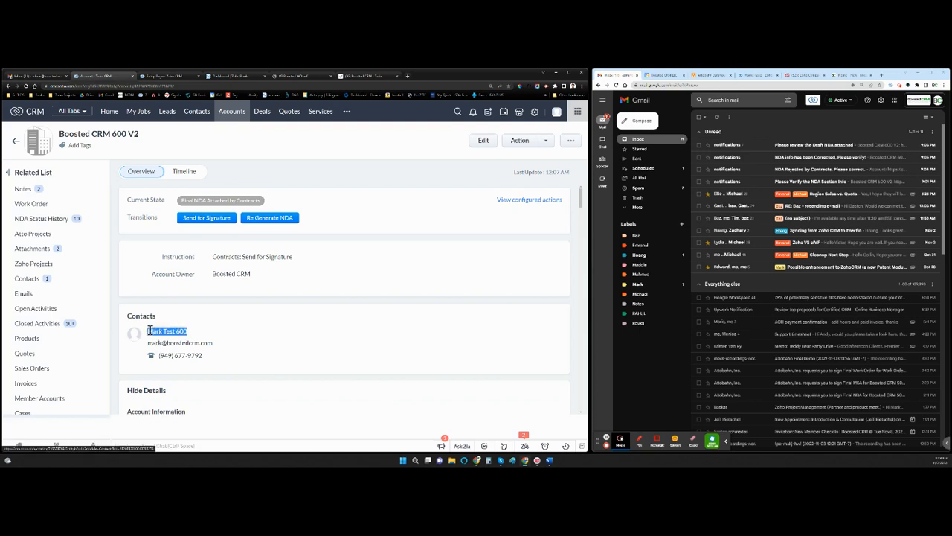
left_click(206, 218)
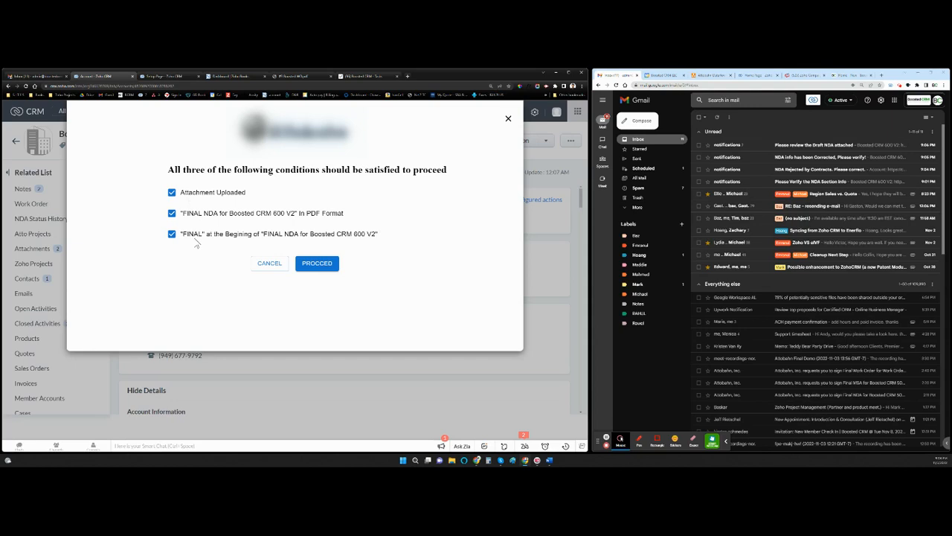
mouse_move(215, 195)
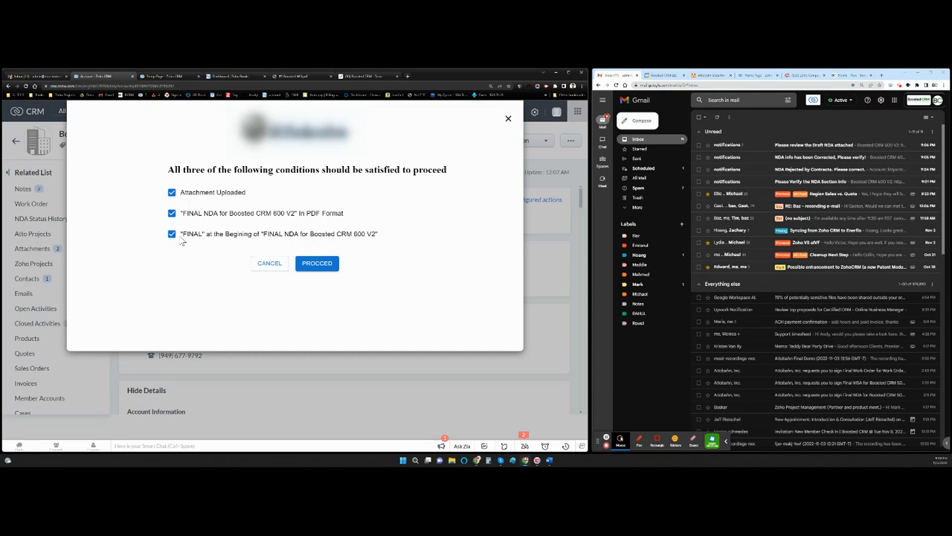
mouse_move(235, 181)
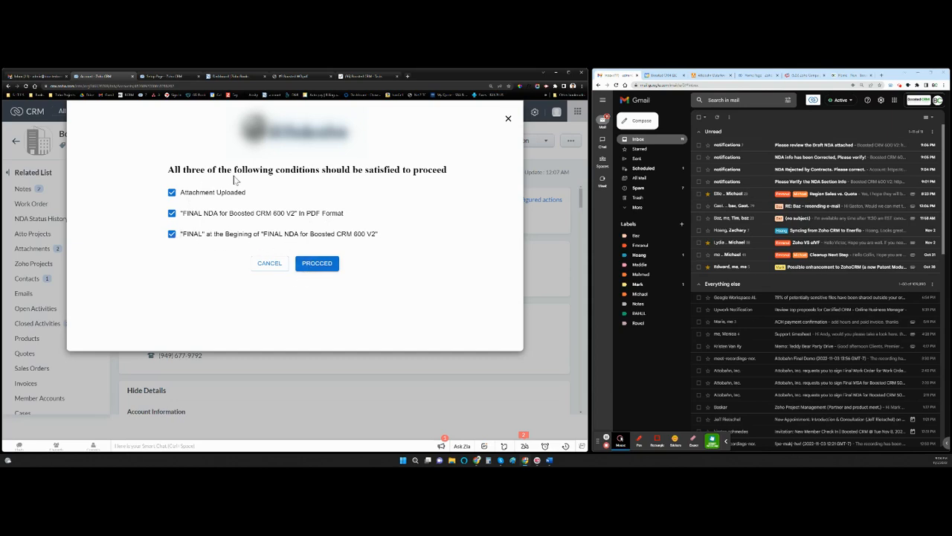
left_click(316, 262)
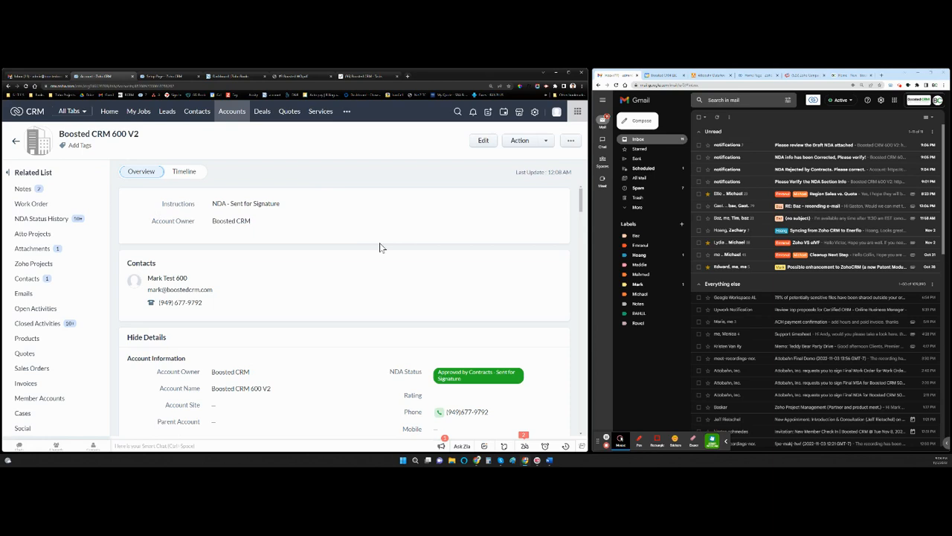
Sign the NDA in Zoho Sign as recipient with a chosen signature style, then finish
double_click(245, 203)
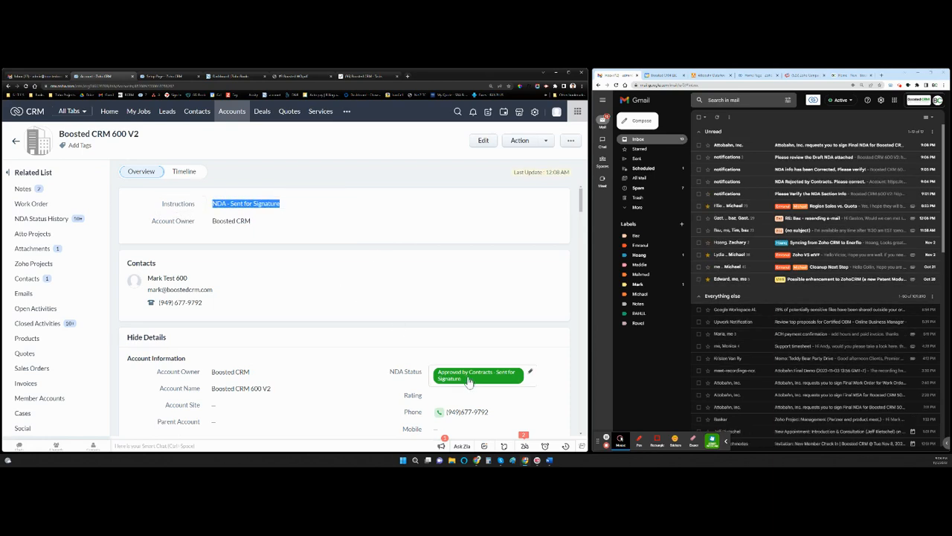
mouse_move(448, 388)
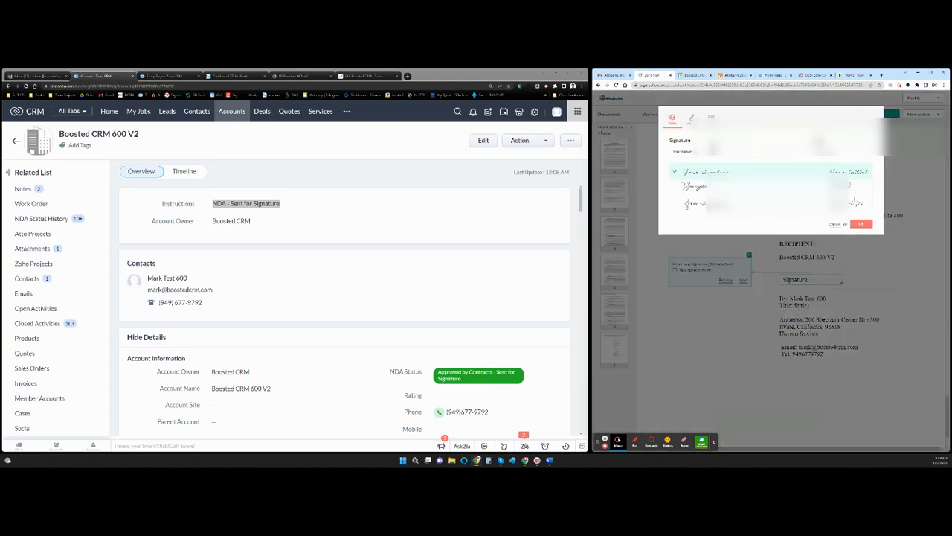
left_click(861, 224)
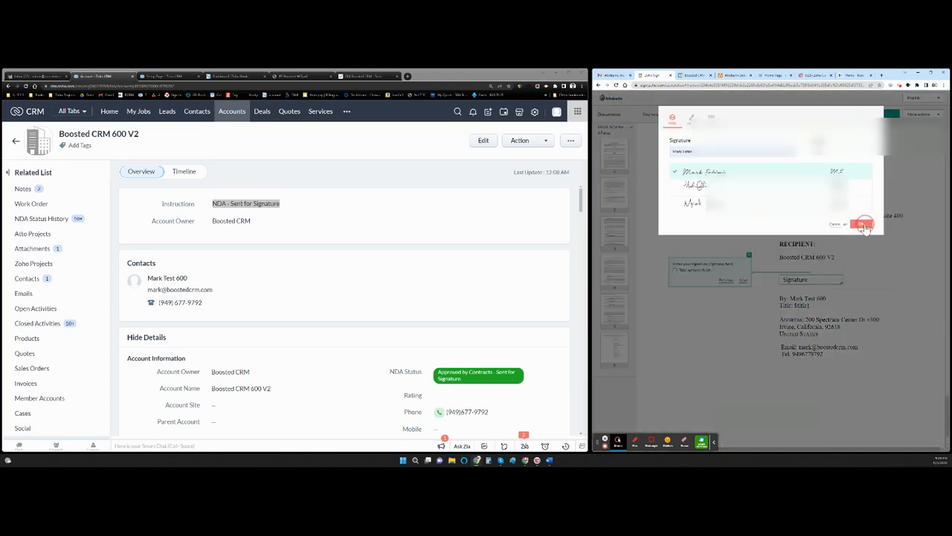
left_click(863, 224)
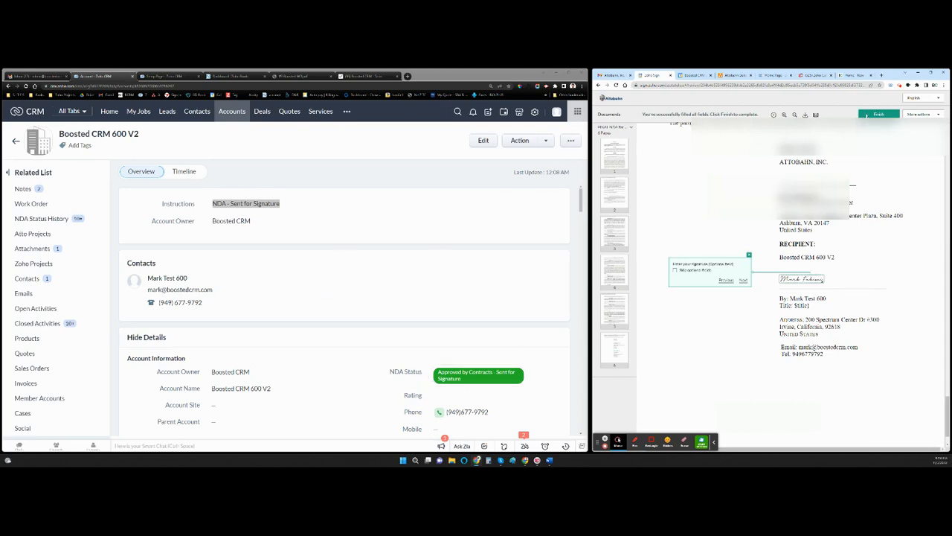
left_click(878, 114)
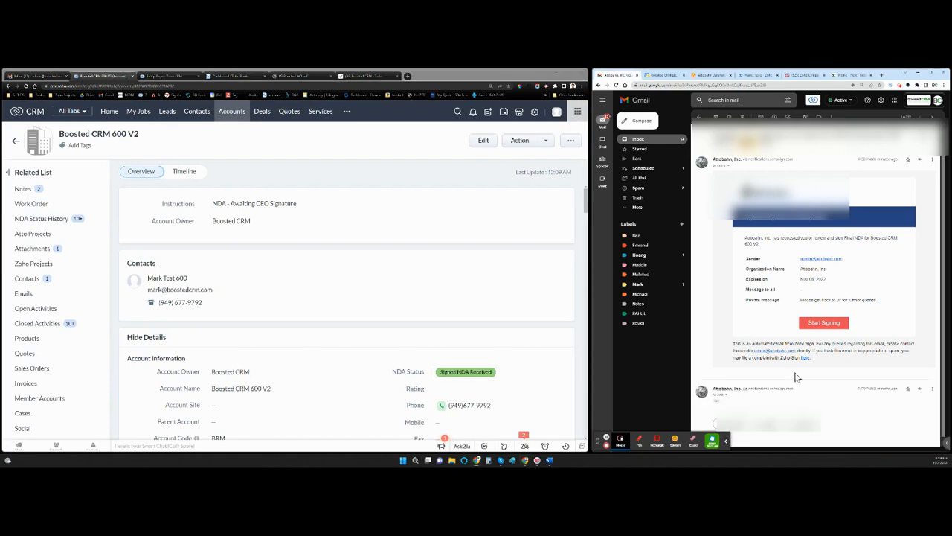
Countersign the second NDA request with THE CEO signature on the Disclosure field
scroll("down", 3)
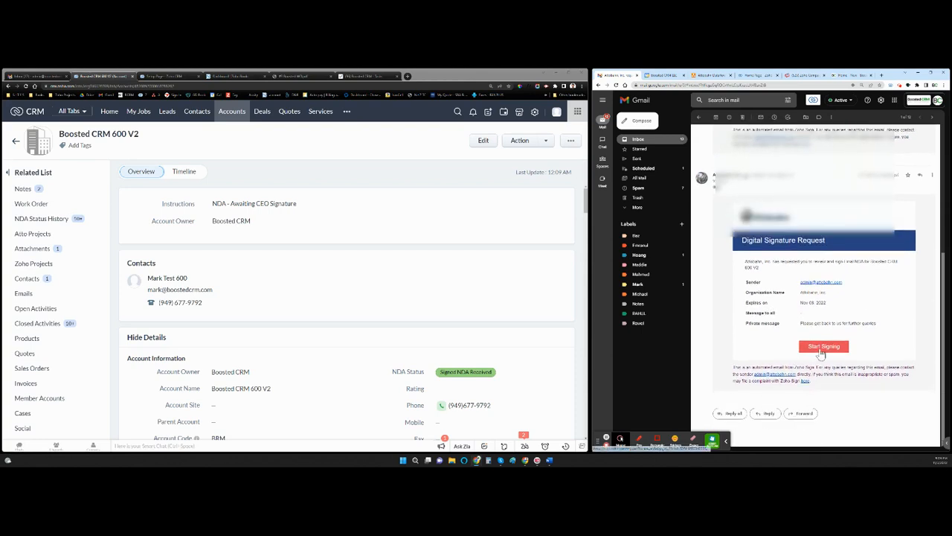
left_click(824, 346)
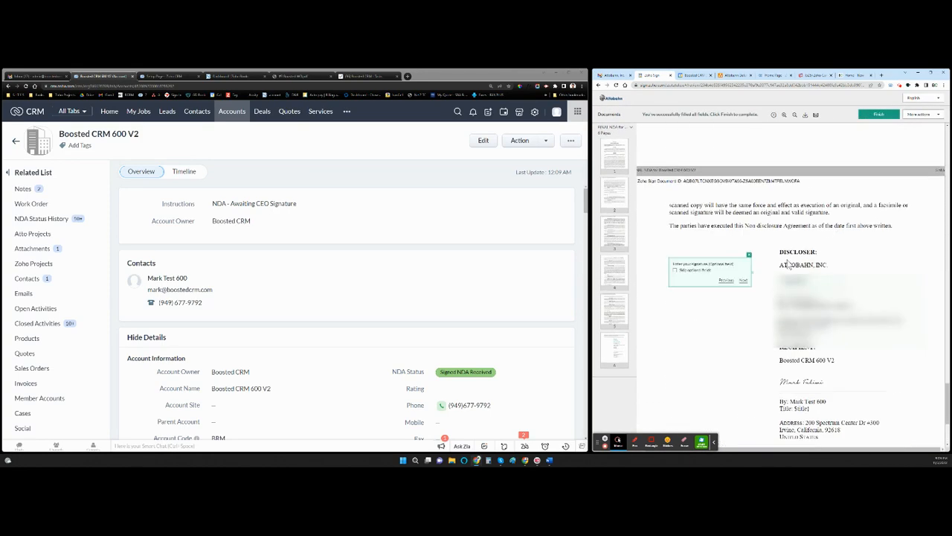
left_click(709, 268)
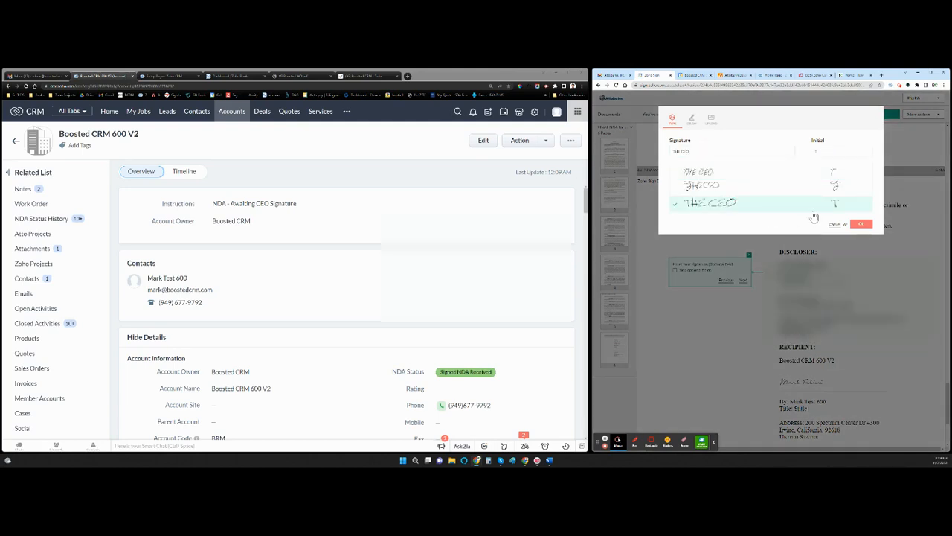
left_click(861, 224)
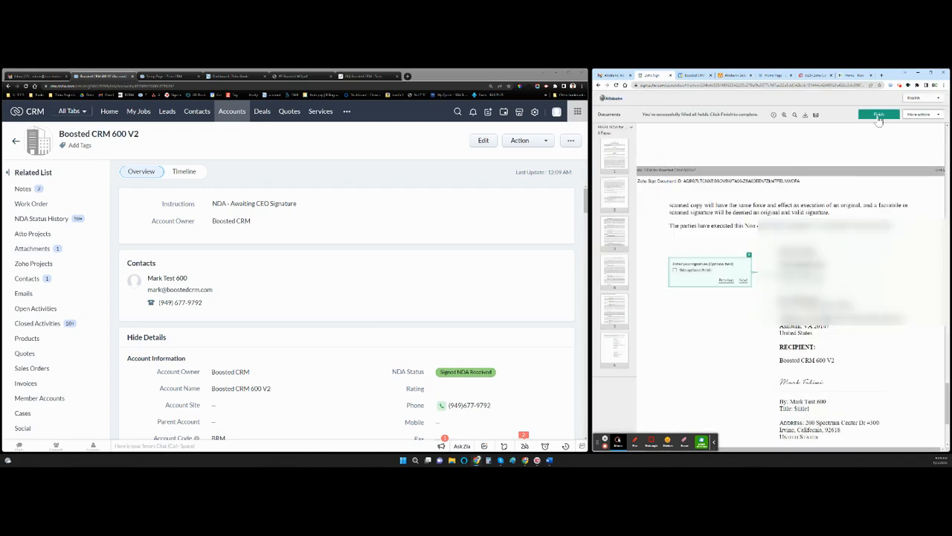
left_click(878, 115)
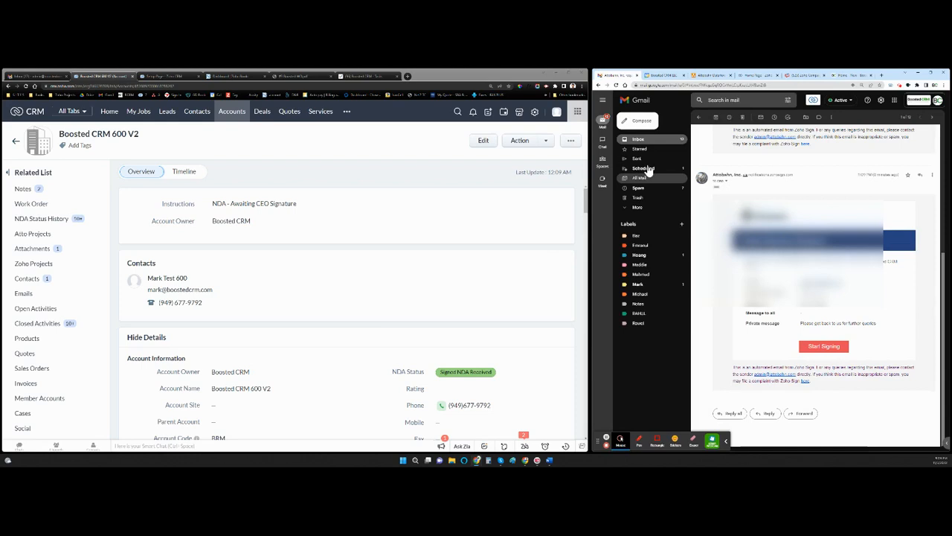
left_click(638, 139)
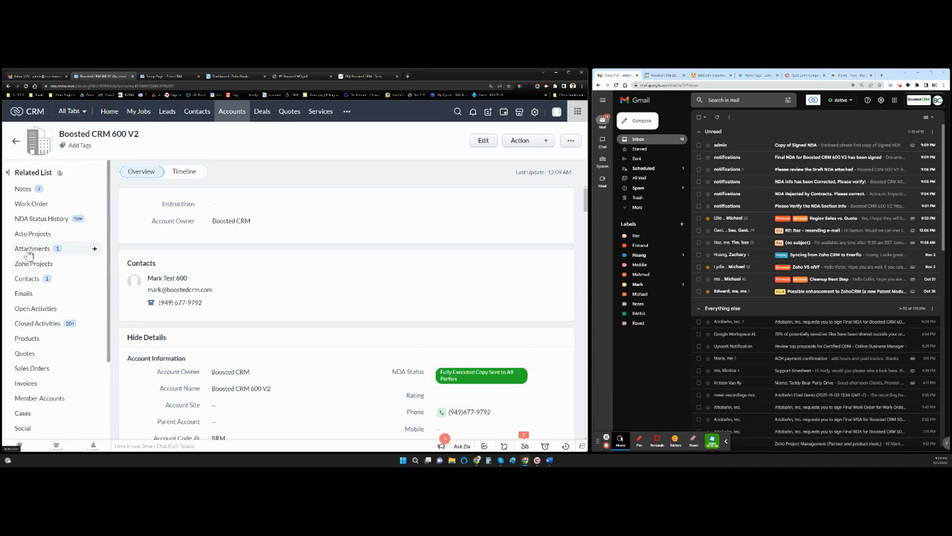
Open the Signed NDA for Boosted CRM 600 V2 PDF attachment and scroll through it
scroll("down", 3)
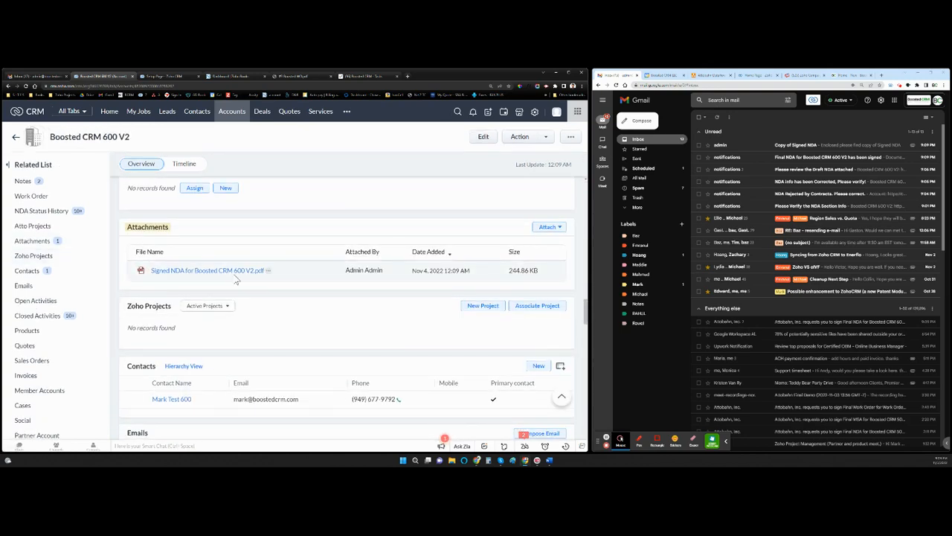
left_click(206, 270)
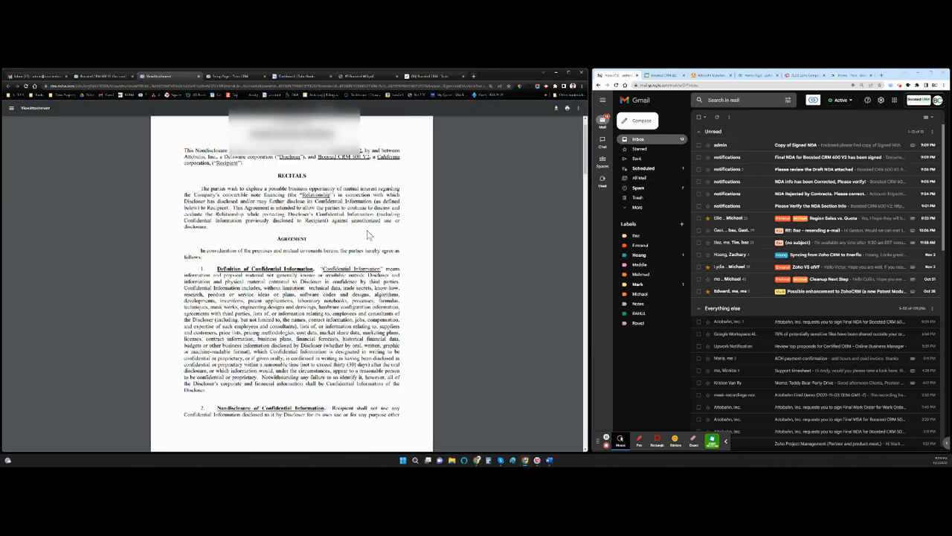
scroll("down", 3)
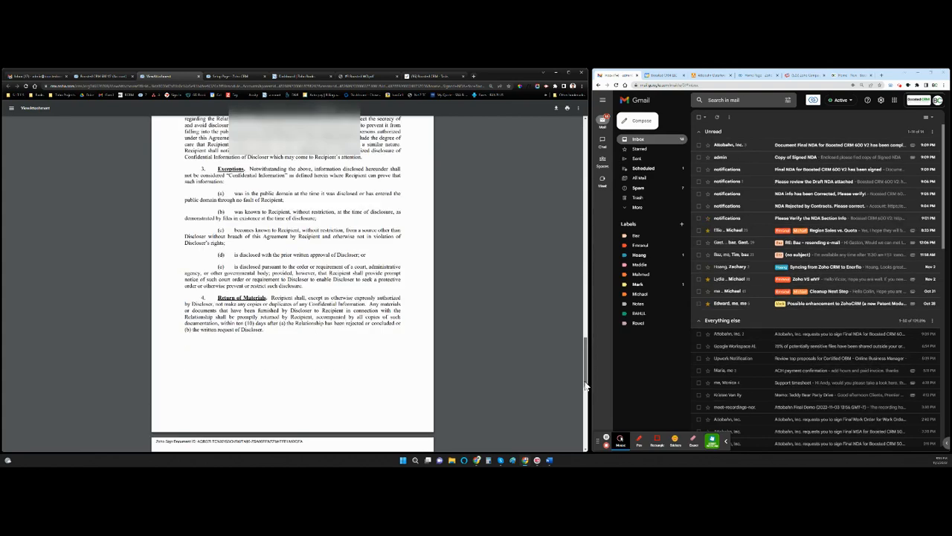
scroll("down", 3)
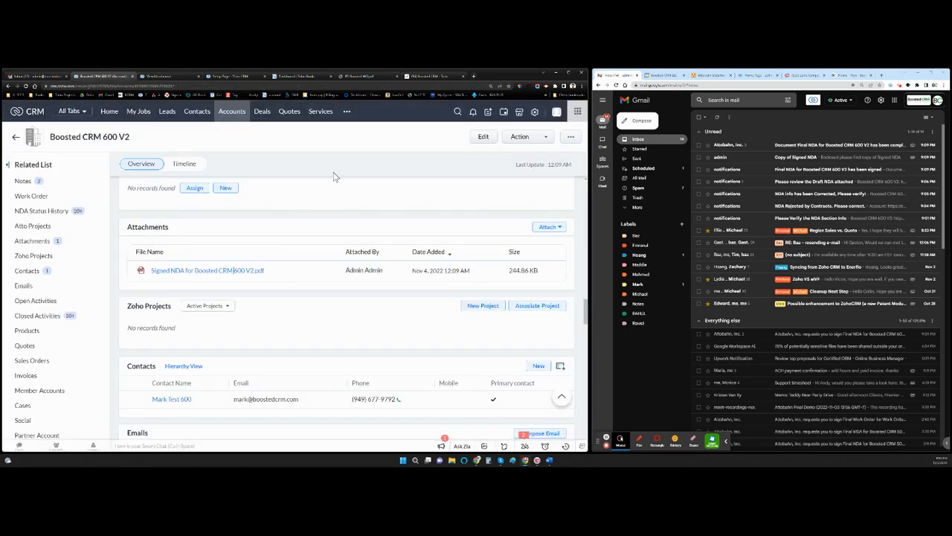
mouse_move(586, 316)
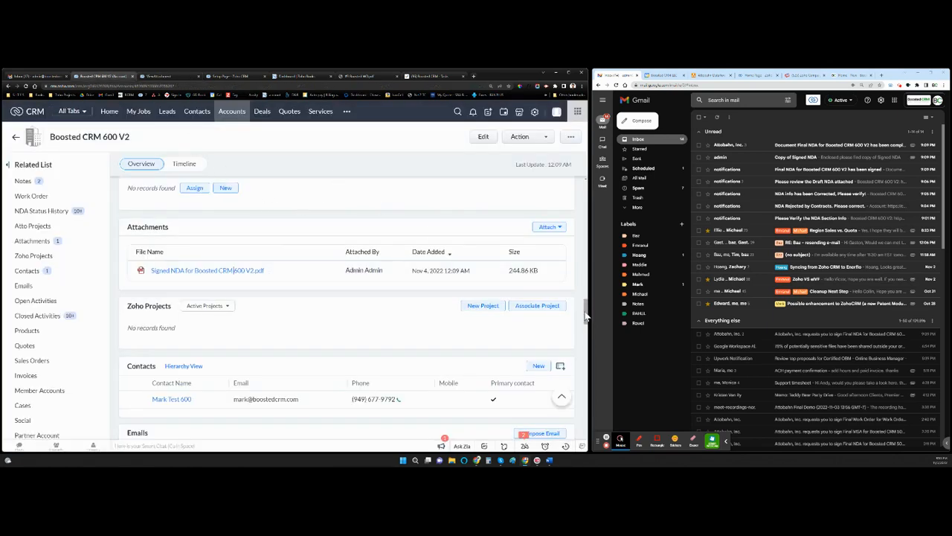
scroll("down", 3)
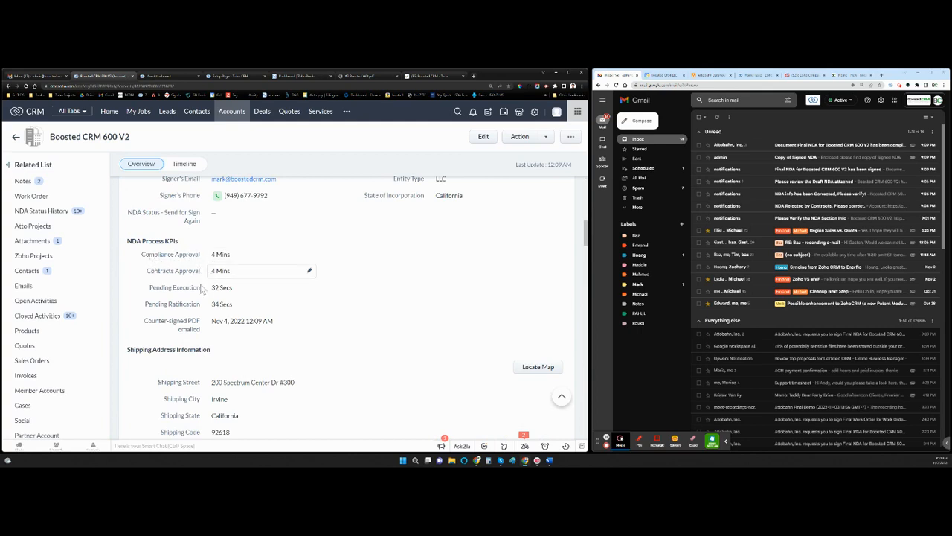
mouse_move(168, 282)
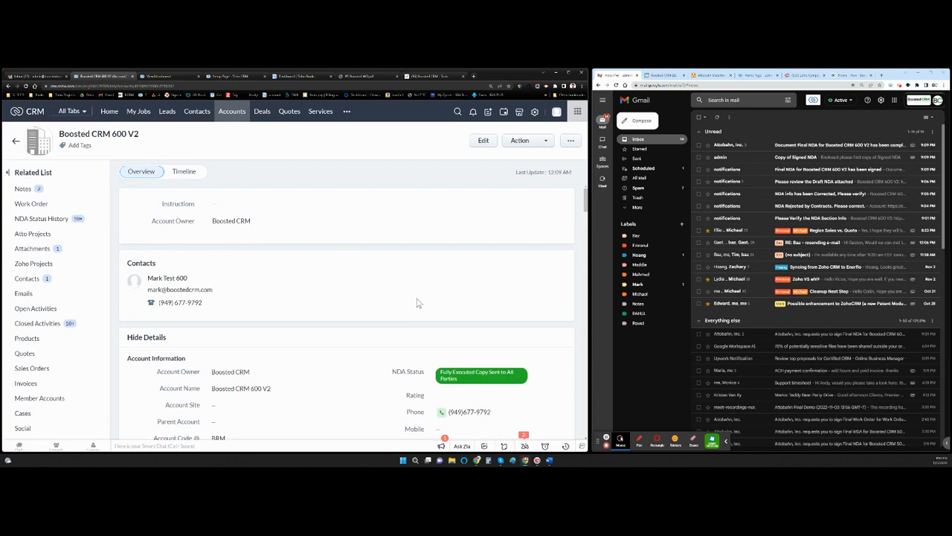
mouse_move(358, 194)
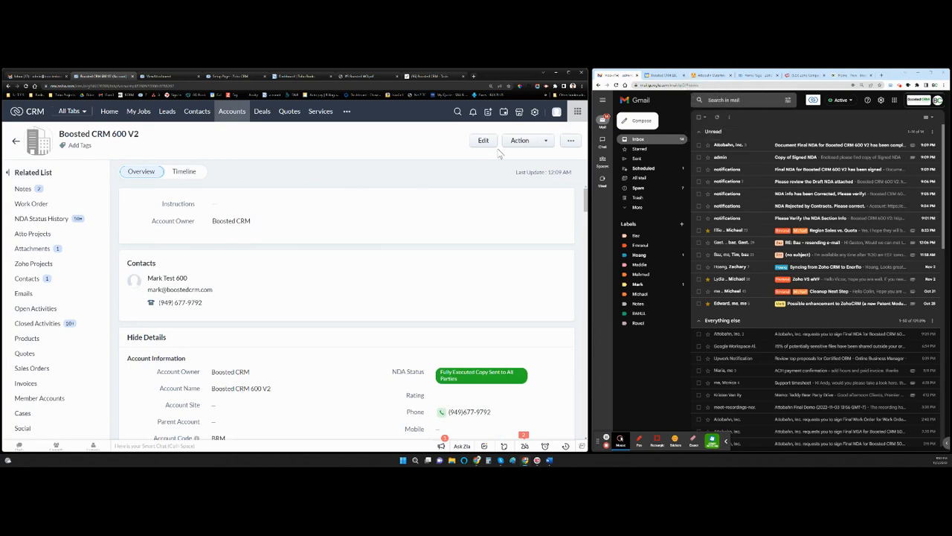
left_click(520, 140)
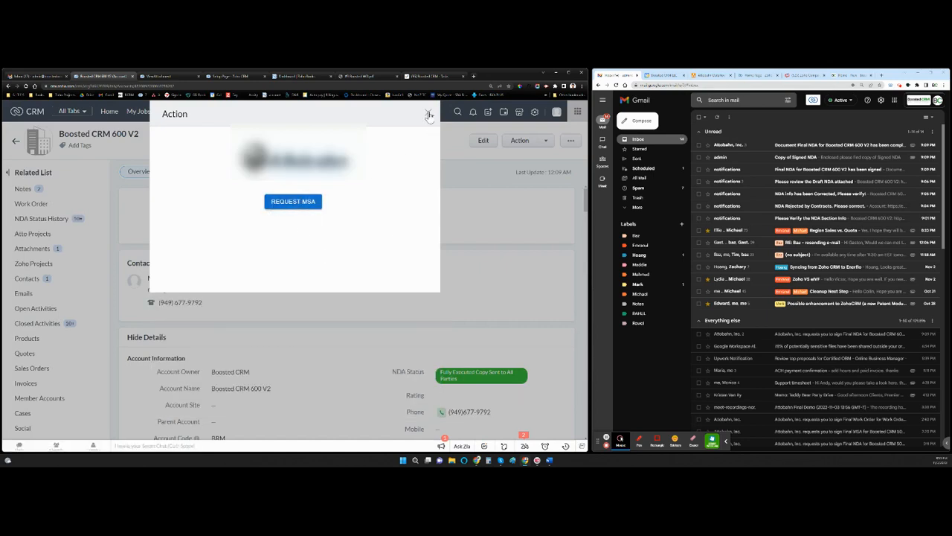
left_click(429, 117)
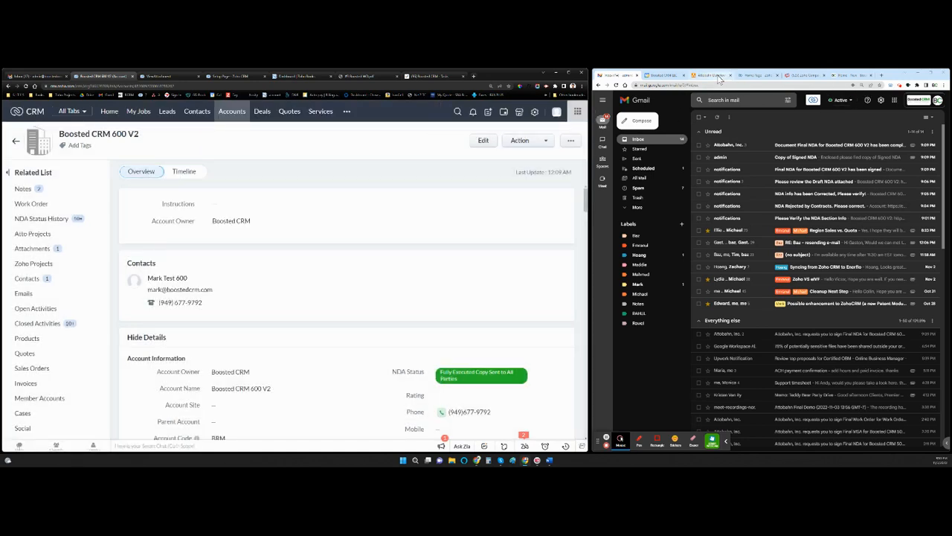
left_click(709, 75)
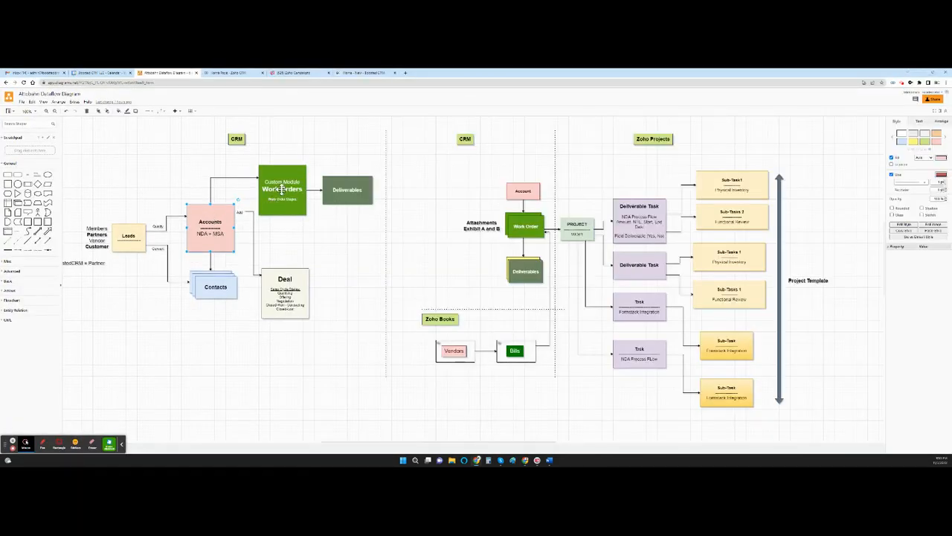
left_click(282, 189)
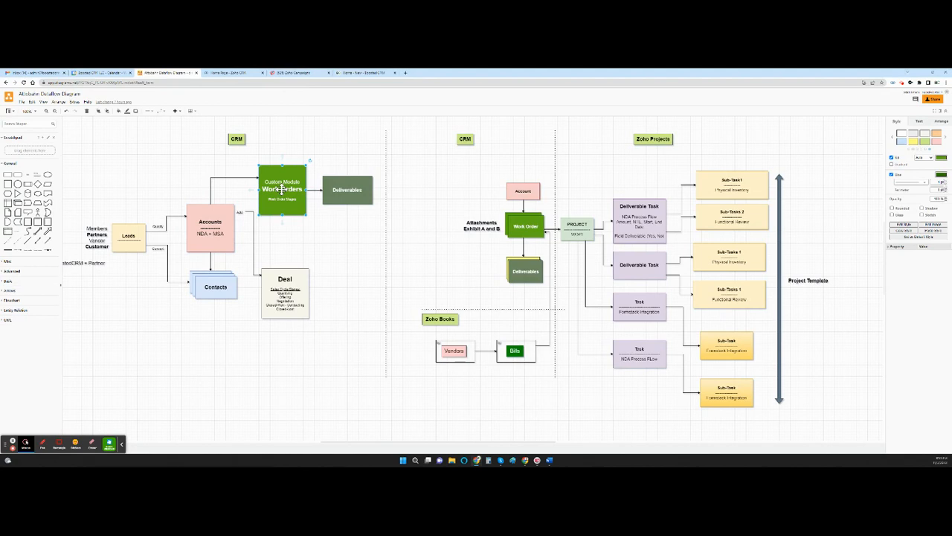
mouse_move(215, 225)
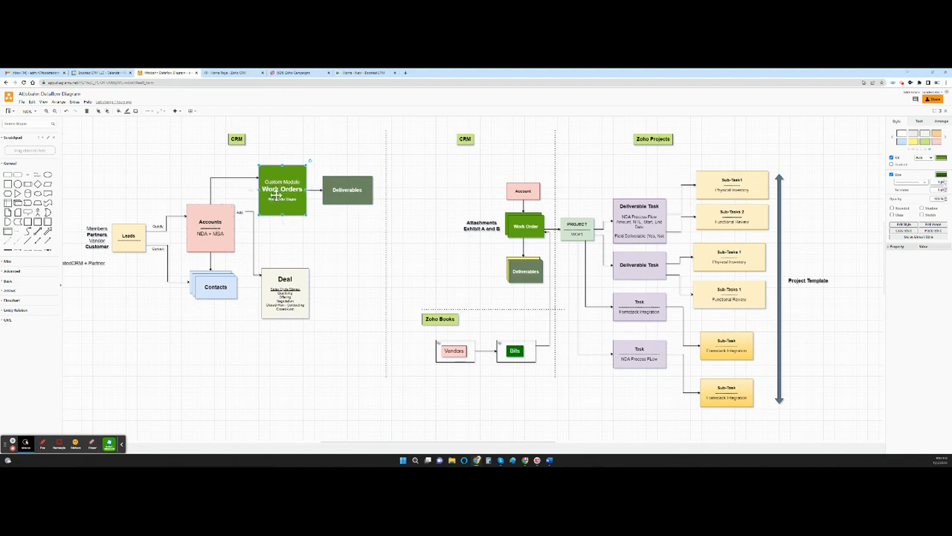
left_click(210, 227)
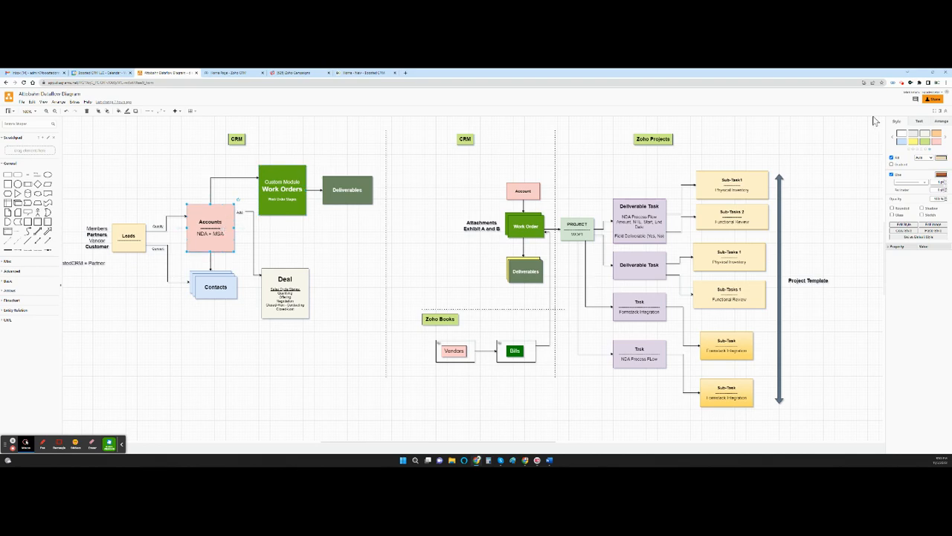